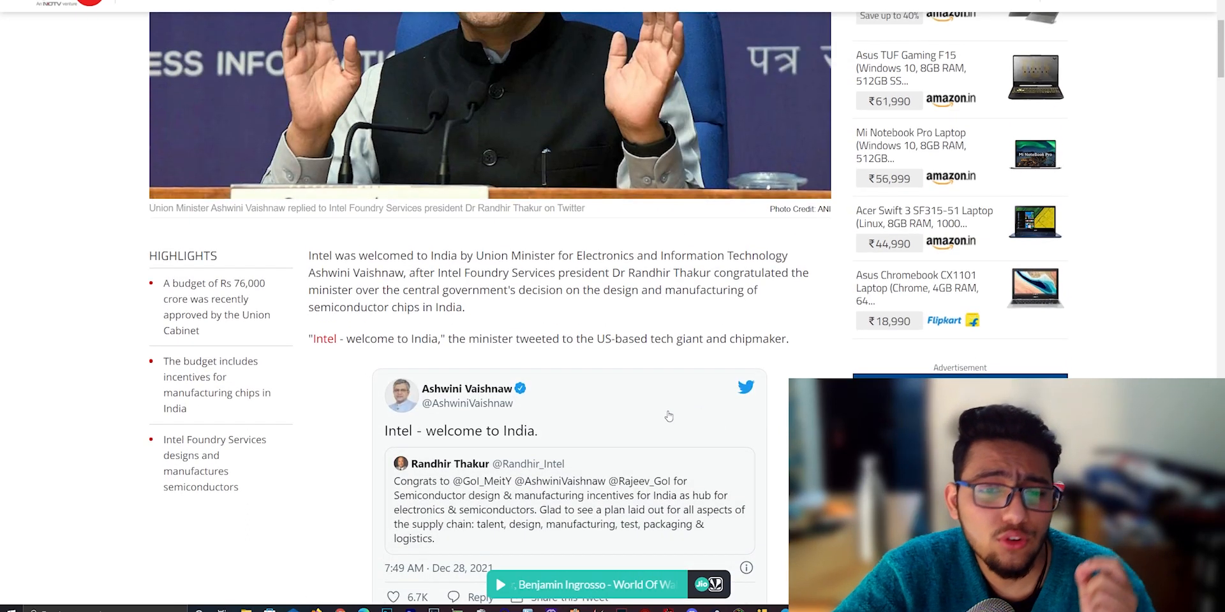
Scroll through the minister's tweet replies, then close the Twitter tab
{"action": "scroll", "scroll_direction": "down", "scroll_amount": 3}
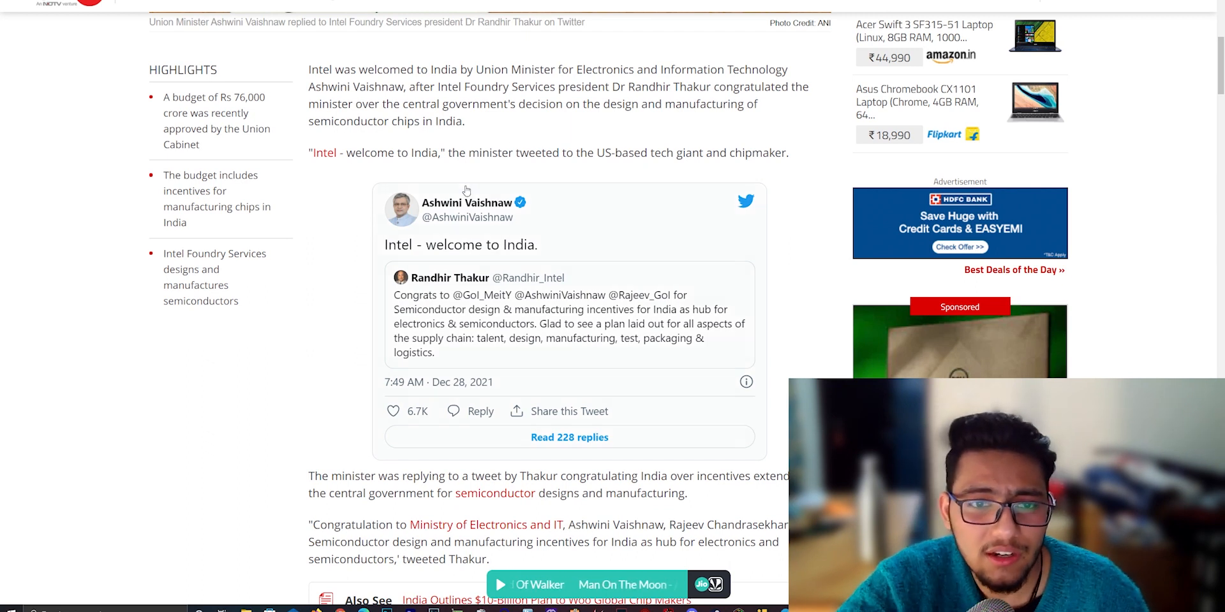
{"action": "mouse_move", "coordinate": [195, 386]}
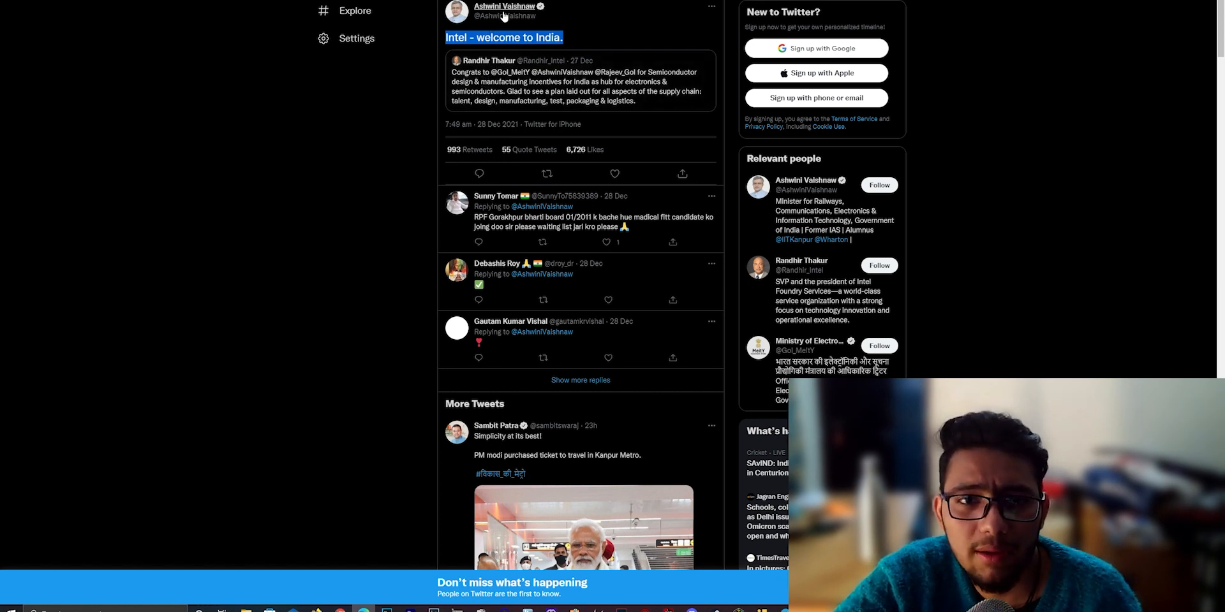
{"action": "left_click", "coordinate": [504, 6]}
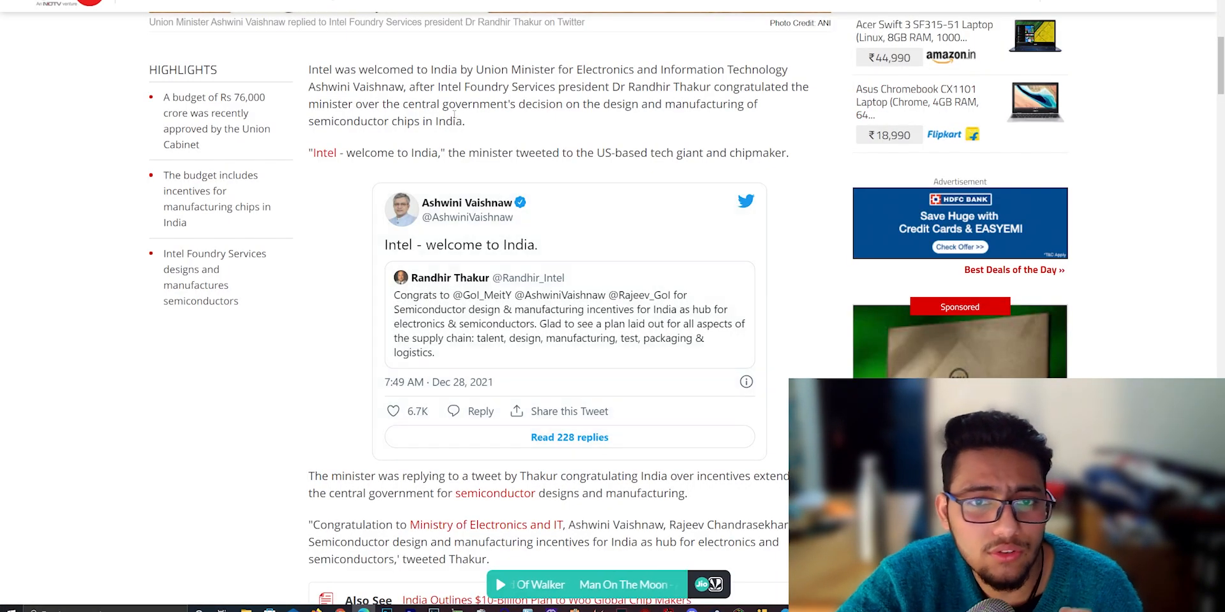
{"action": "scroll", "scroll_direction": "up", "scroll_amount": 3}
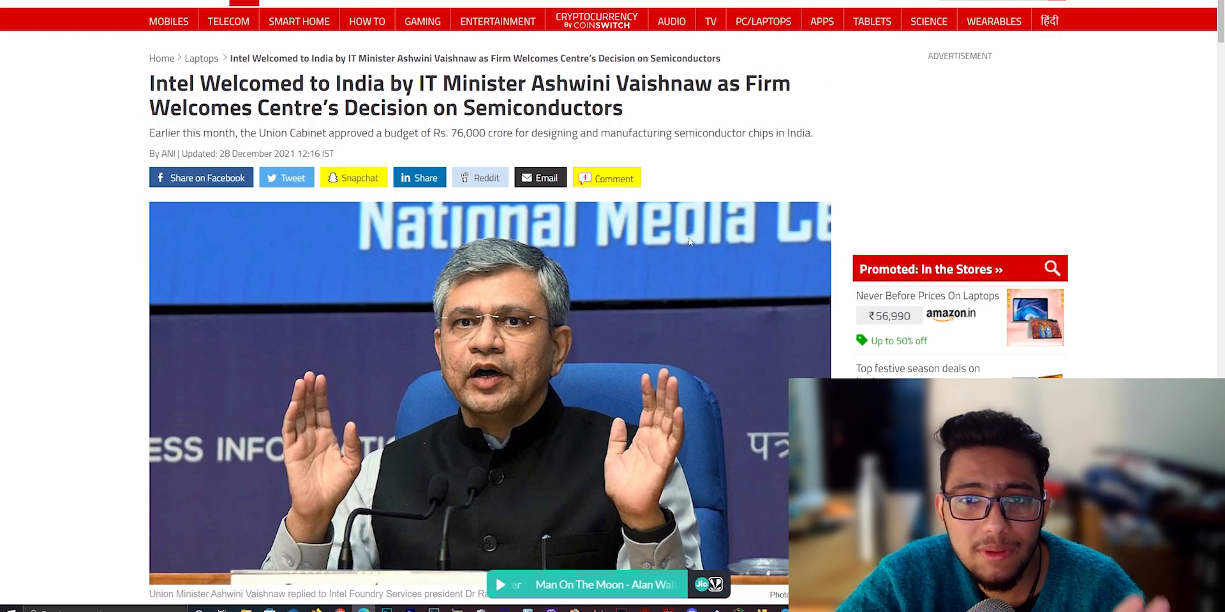
{"action": "scroll", "scroll_direction": "down", "scroll_amount": 3}
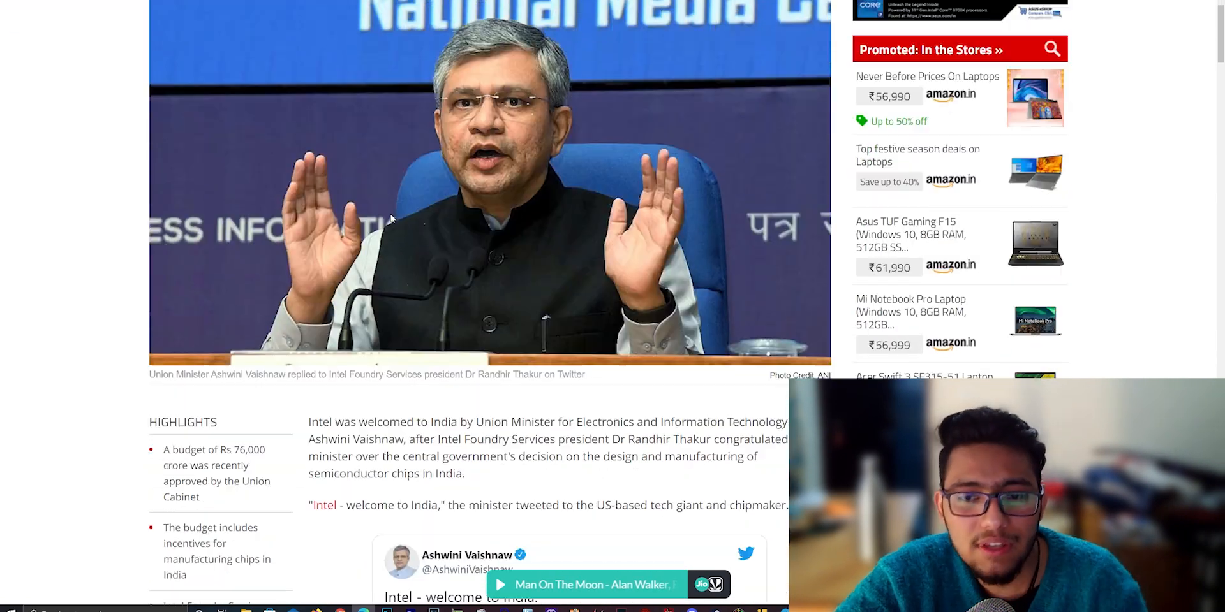
{"action": "scroll", "scroll_direction": "down", "scroll_amount": 3}
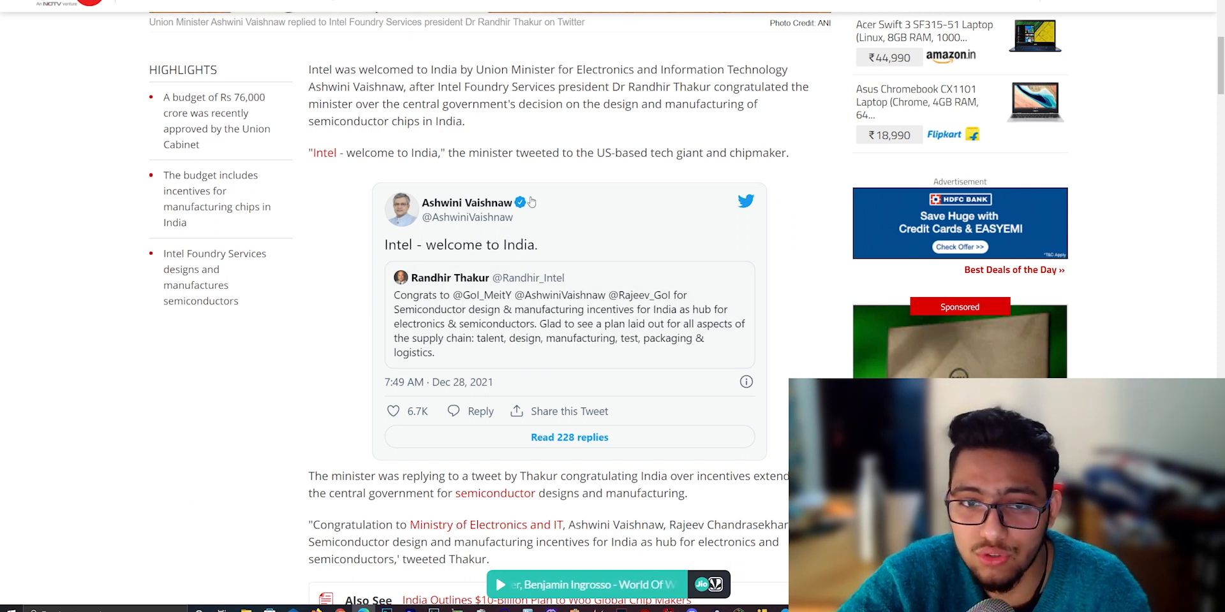
{"action": "mouse_move", "coordinate": [467, 202]}
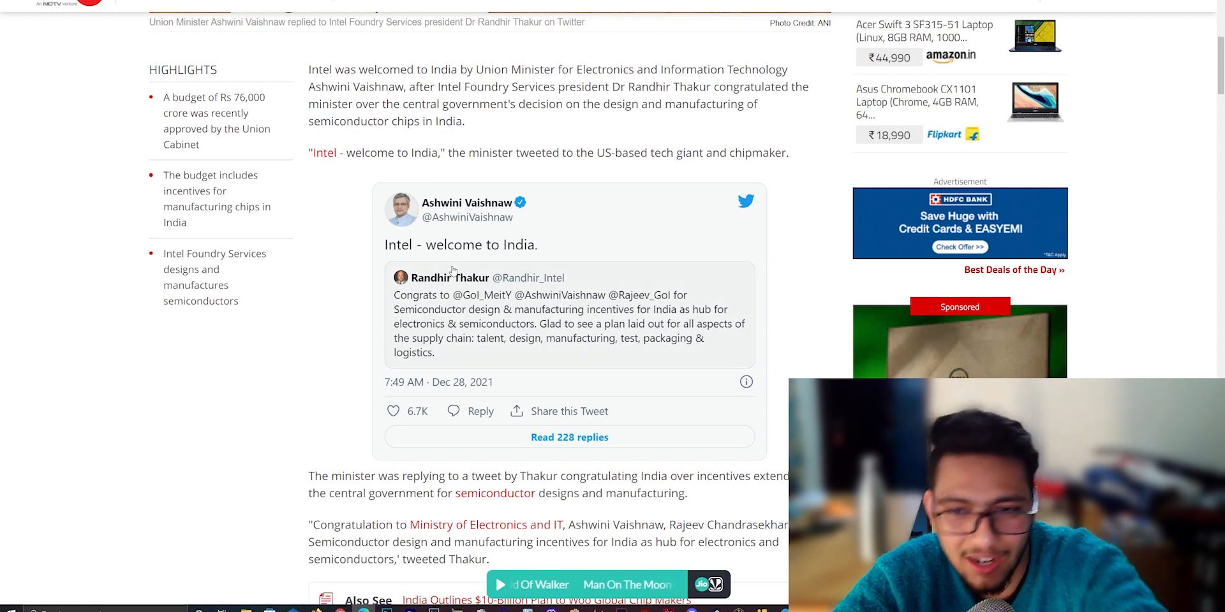
{"action": "scroll", "scroll_direction": "down", "scroll_amount": 3}
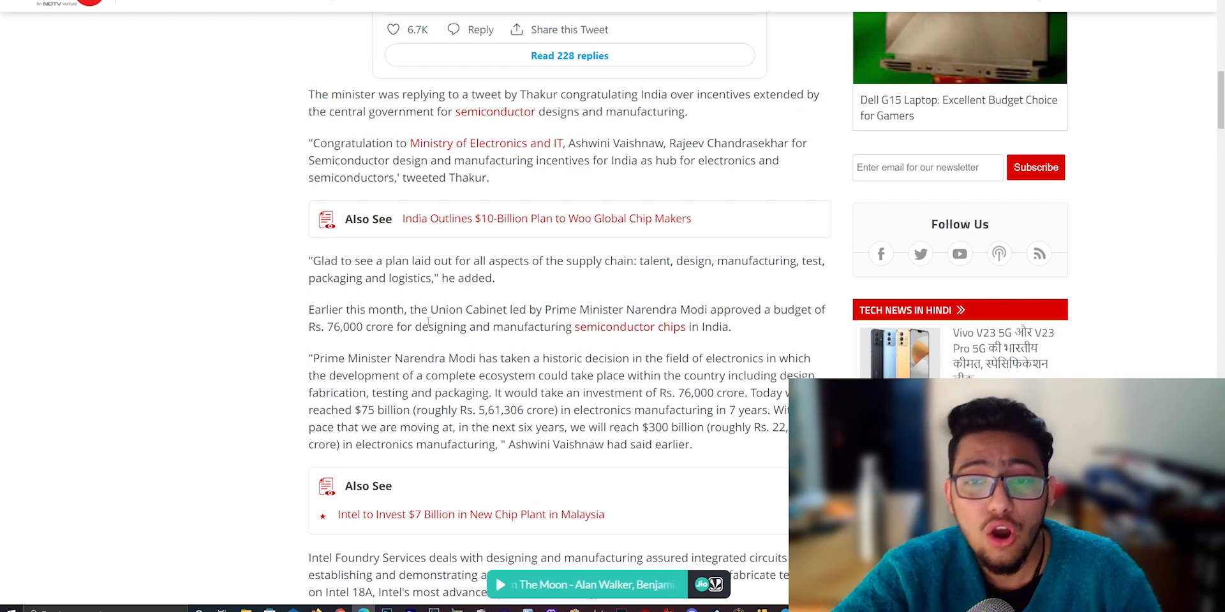
{"action": "scroll", "scroll_direction": "up", "scroll_amount": 3}
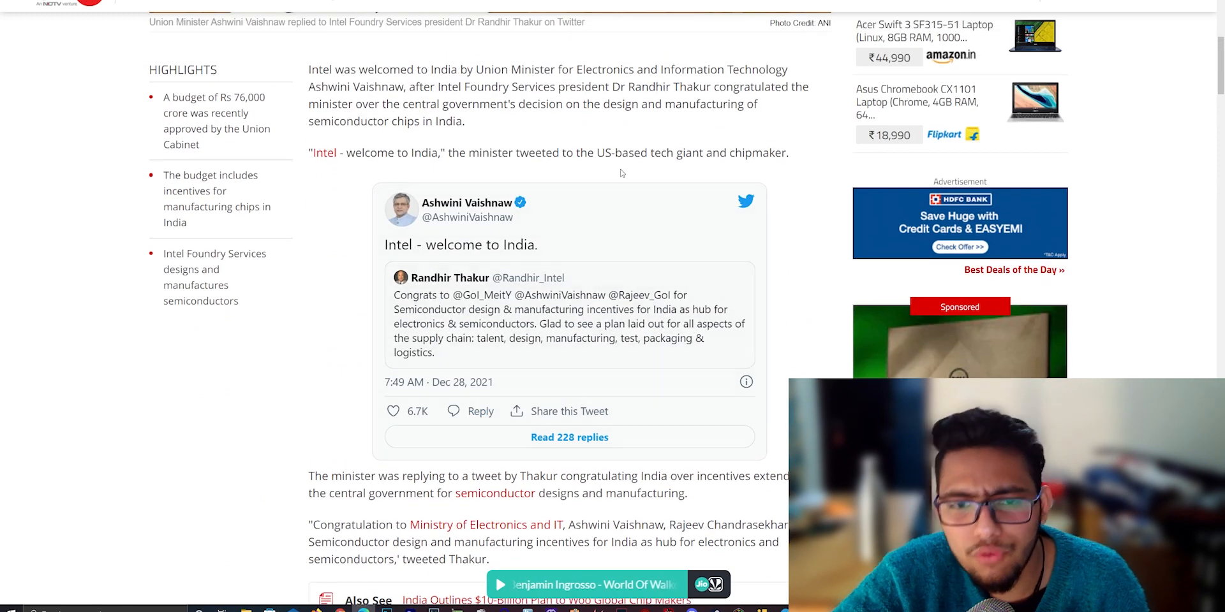
{"action": "scroll", "scroll_direction": "down", "scroll_amount": 3}
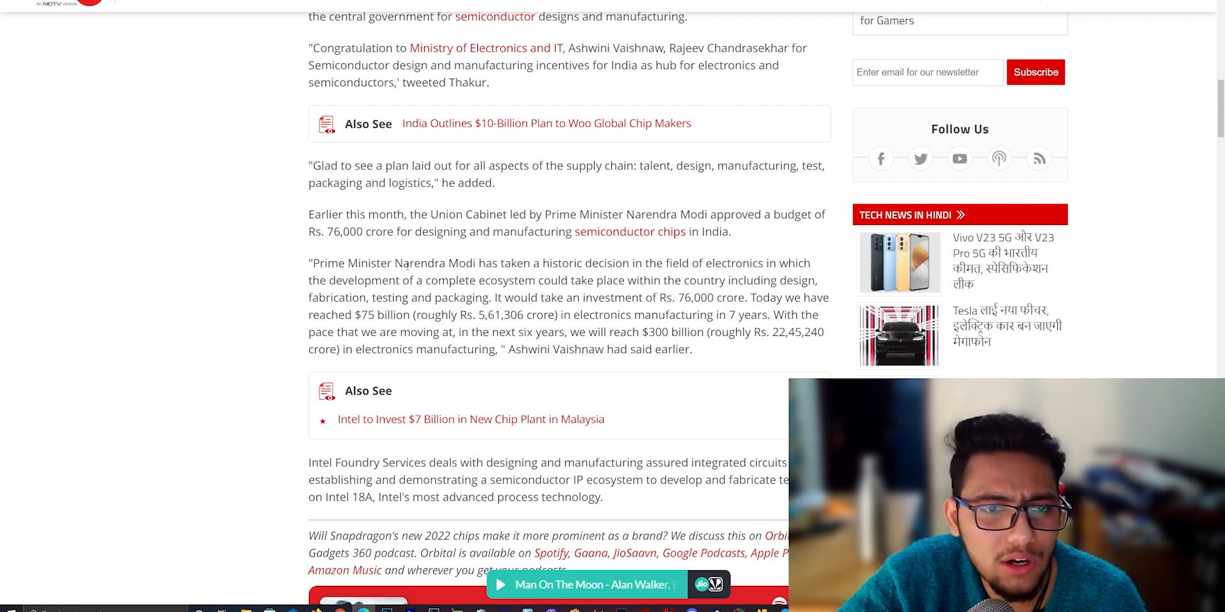
{"action": "scroll", "scroll_direction": "up", "scroll_amount": 3}
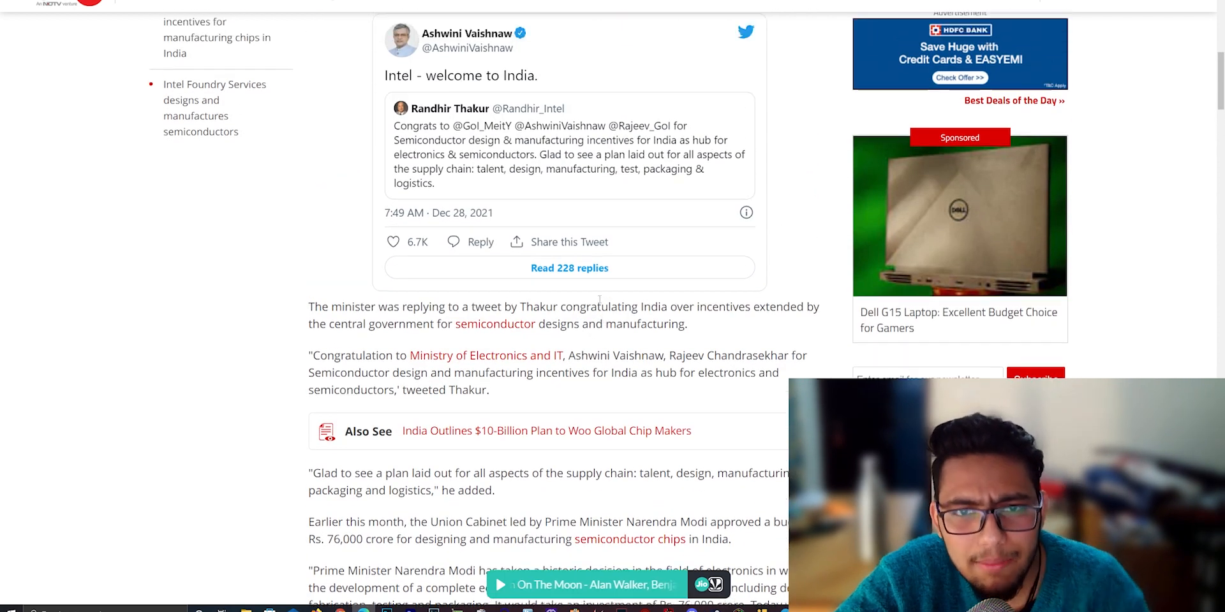
{"action": "scroll", "scroll_direction": "down", "scroll_amount": 3}
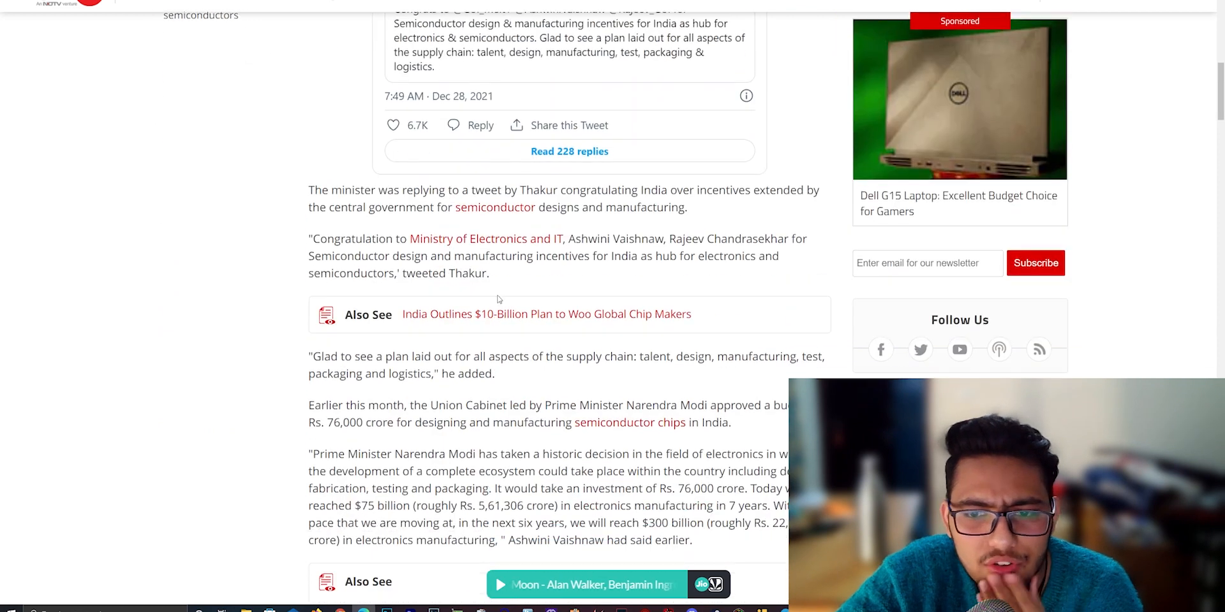
{"action": "scroll", "scroll_direction": "down", "scroll_amount": 3}
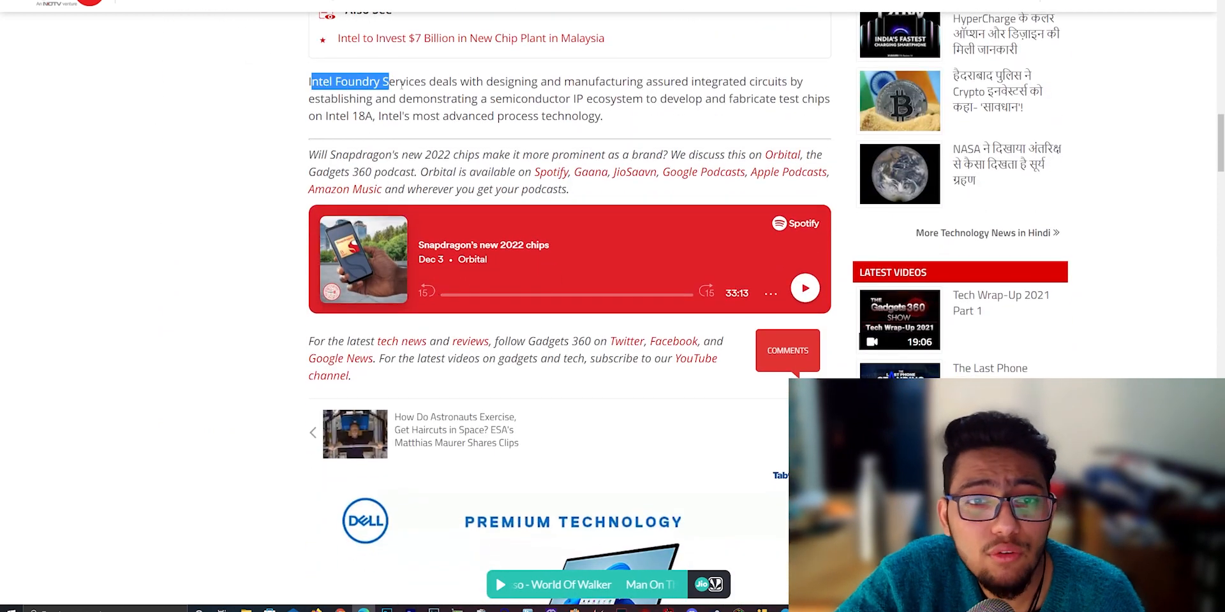
Highlight the Intel Foundry Services paragraph through its Intel 18A sentence
{"action": "left_click_drag", "start_coordinate": [389, 81], "coordinate": [658, 81]}
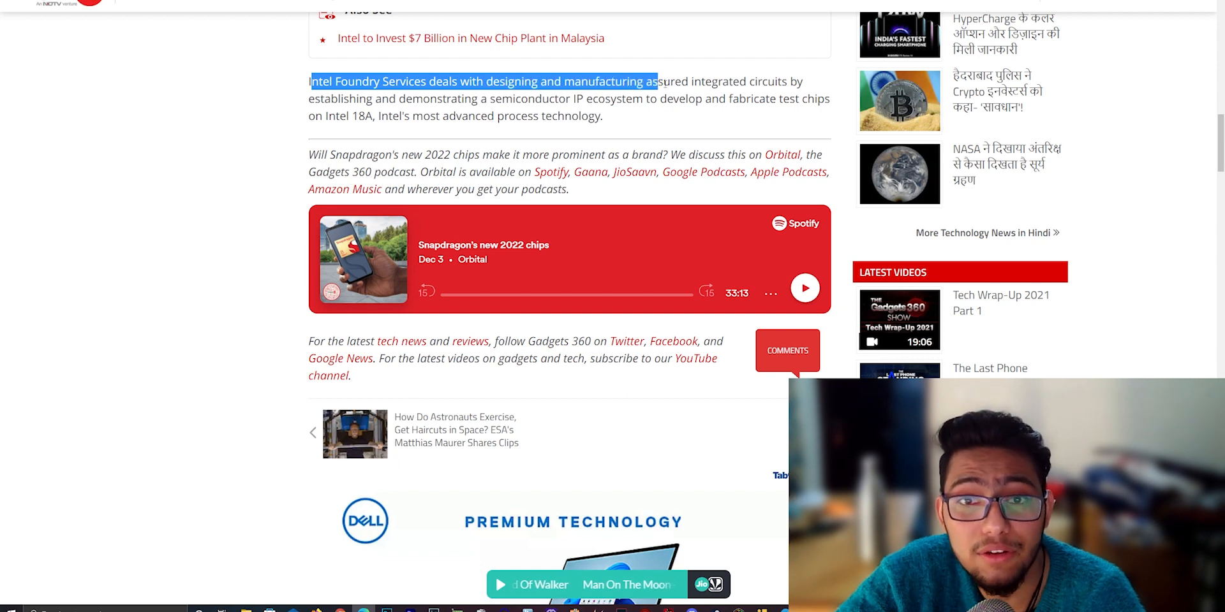
{"action": "left_click_drag", "start_coordinate": [657, 81], "coordinate": [340, 115]}
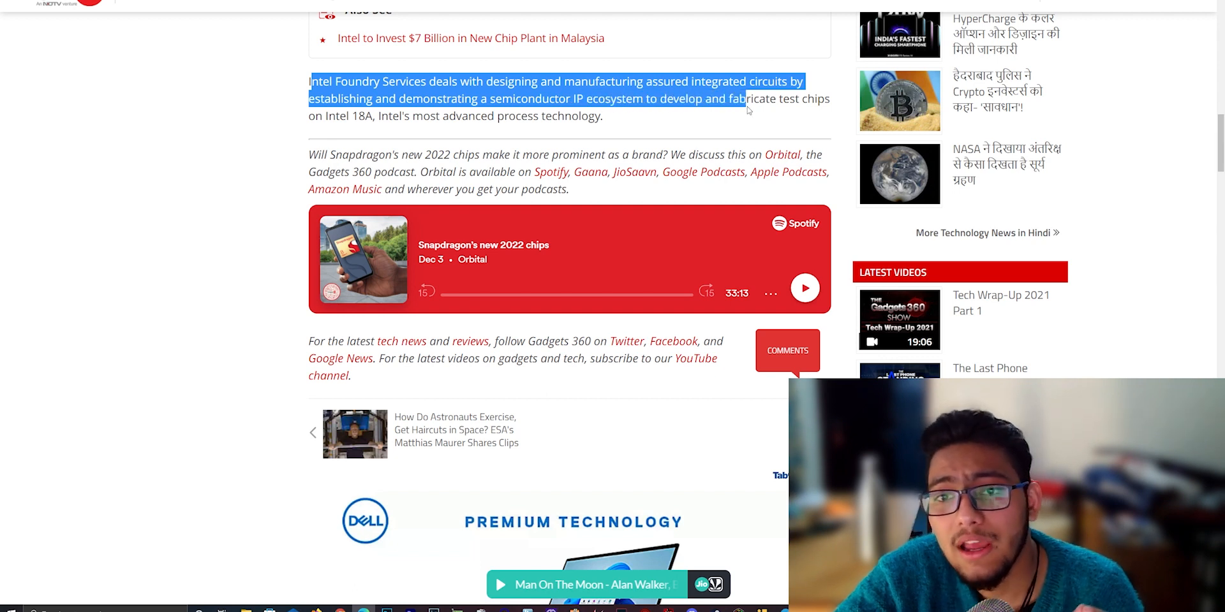
{"action": "left_click_drag", "start_coordinate": [746, 98], "coordinate": [373, 116]}
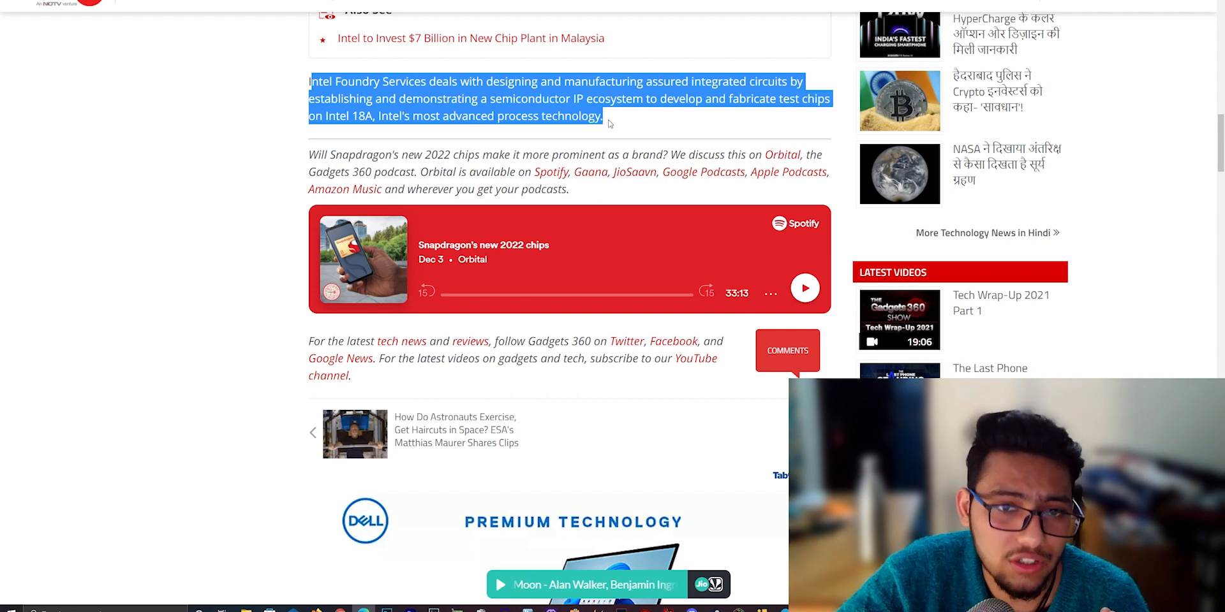
{"action": "scroll", "scroll_direction": "up", "scroll_amount": 3}
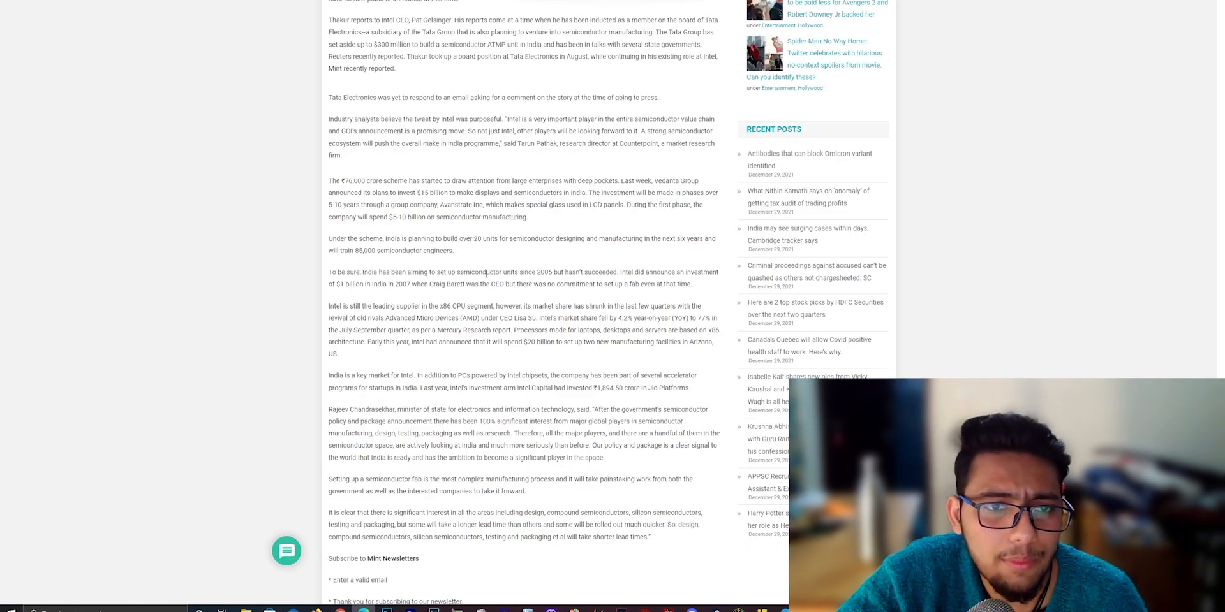
{"action": "scroll", "scroll_direction": "up", "scroll_amount": 3}
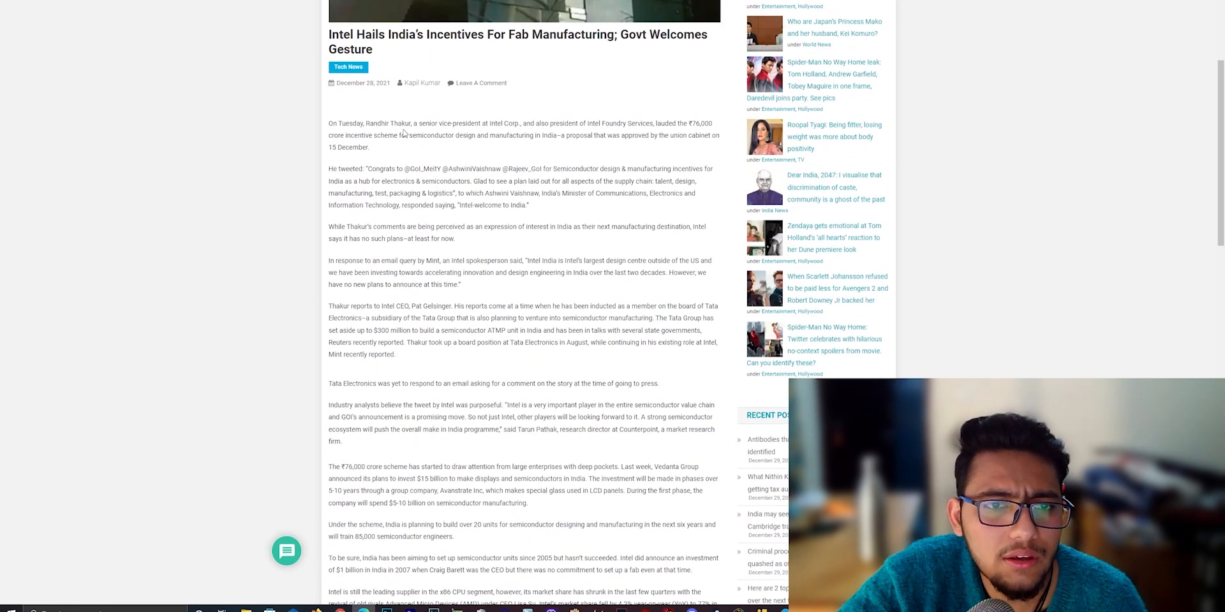
{"action": "scroll", "scroll_direction": "down", "scroll_amount": 3}
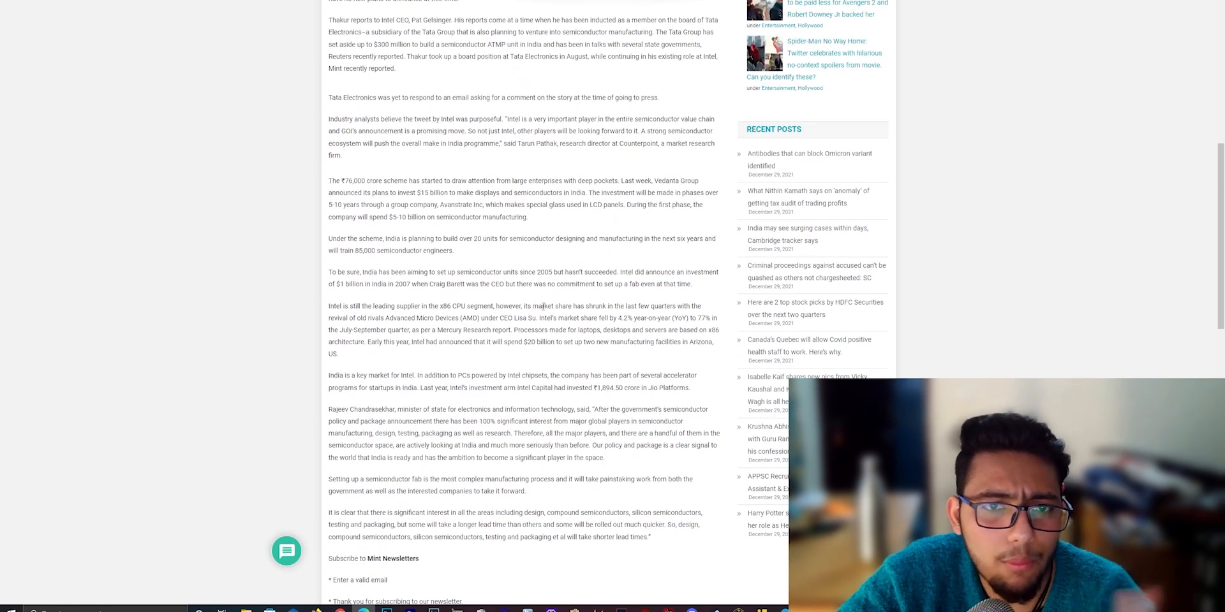
{"action": "scroll", "scroll_direction": "down", "scroll_amount": 3}
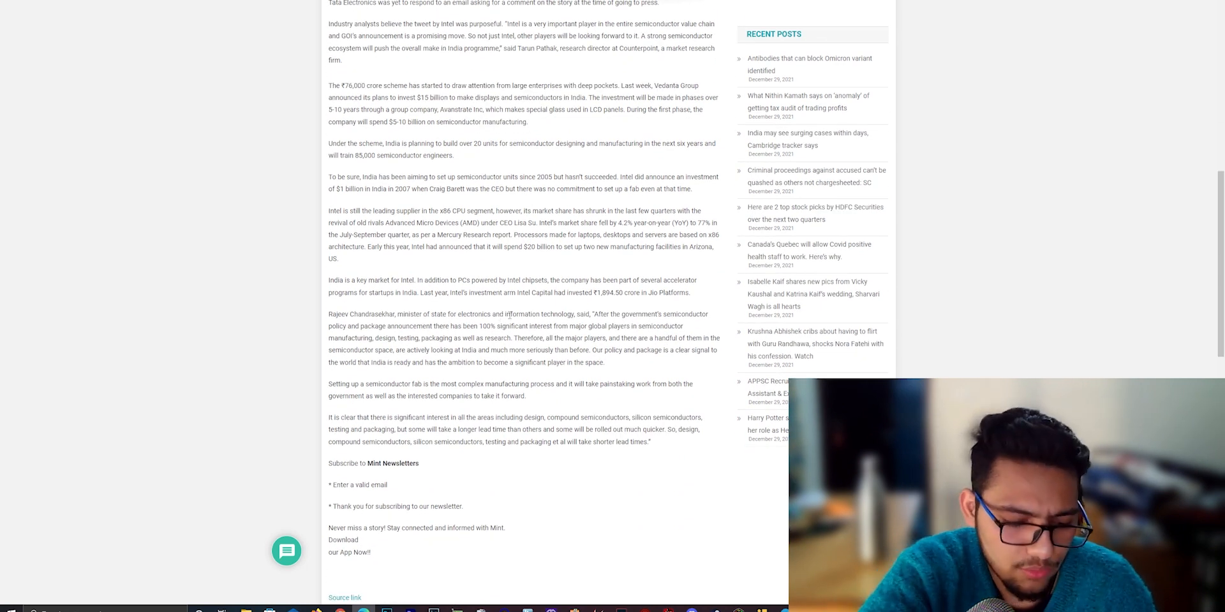
{"action": "scroll", "scroll_direction": "up", "scroll_amount": 3}
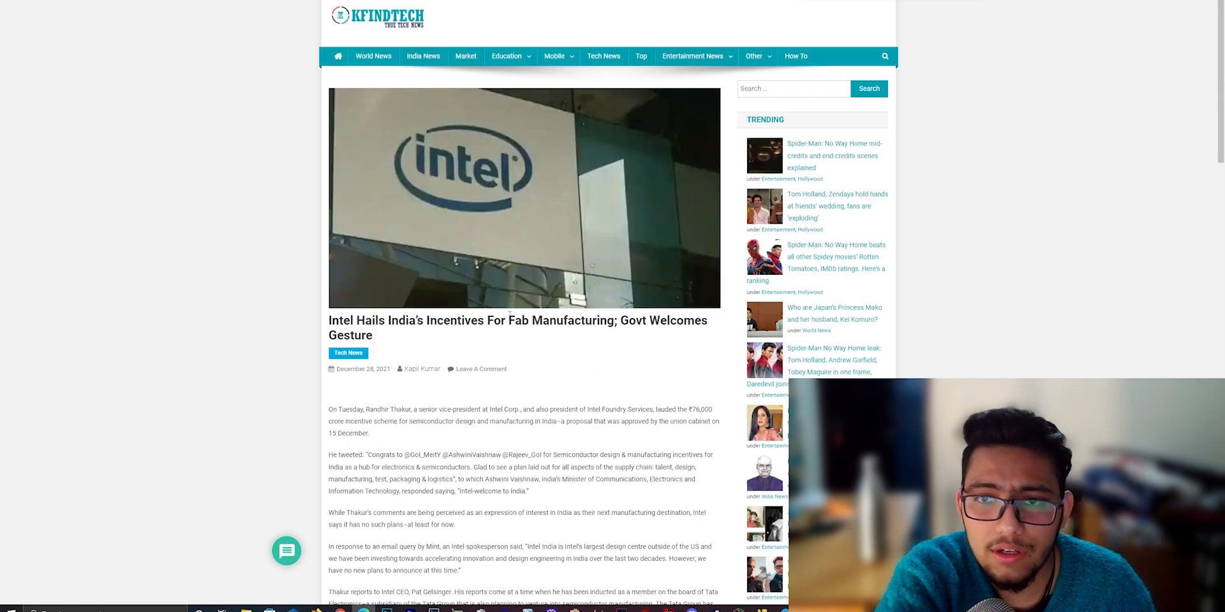
{"action": "scroll", "scroll_direction": "down", "scroll_amount": 3}
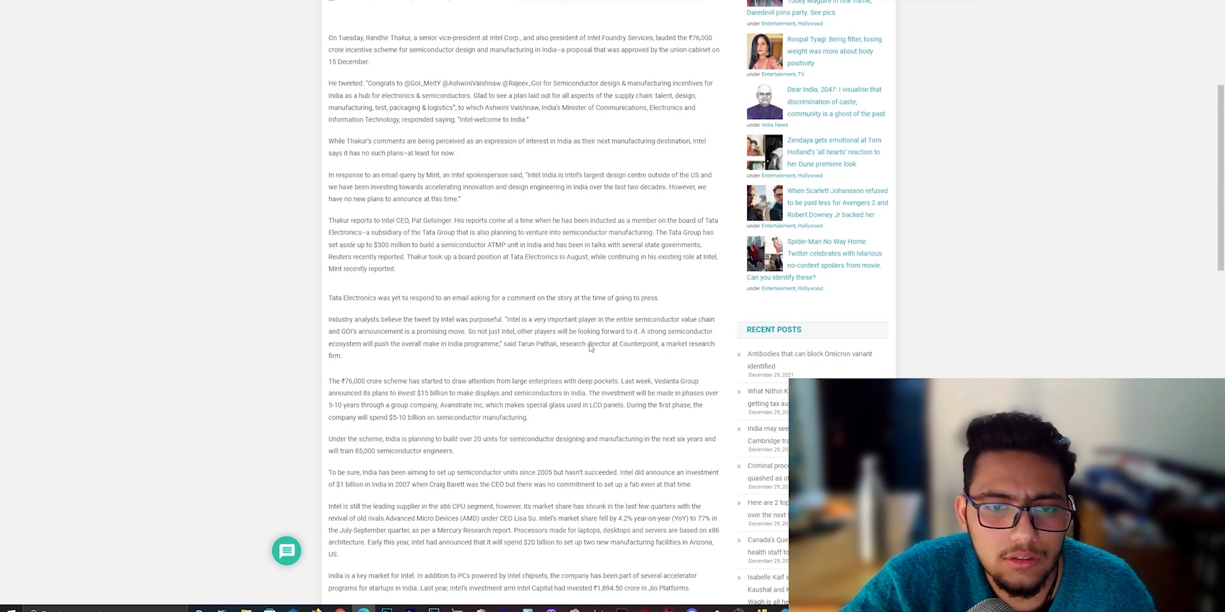
{"action": "scroll", "scroll_direction": "down", "scroll_amount": 3}
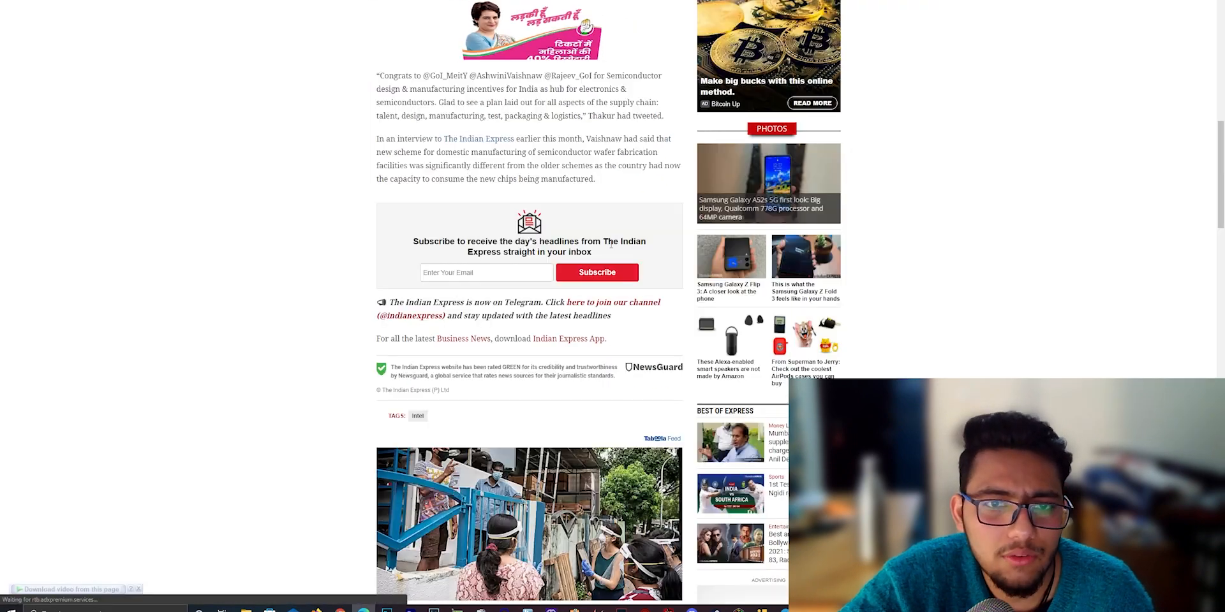
Highlight 'The new unit, sources said… on Intel 18A' in The Indian Express
{"action": "scroll", "scroll_direction": "up", "scroll_amount": 3}
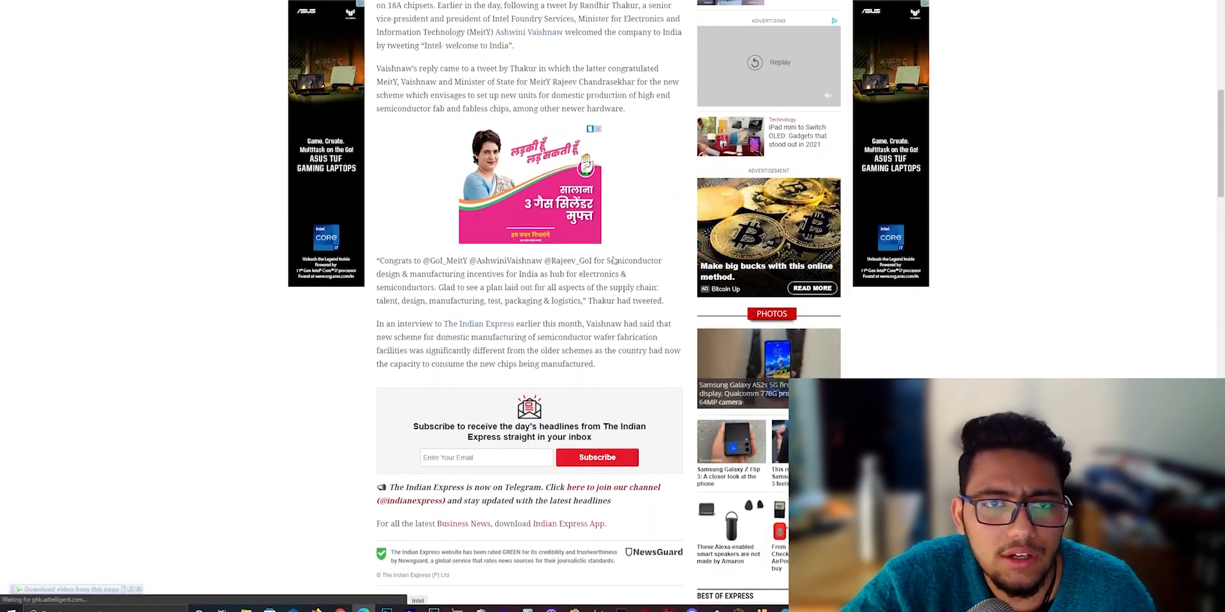
{"action": "scroll", "scroll_direction": "up", "scroll_amount": 3}
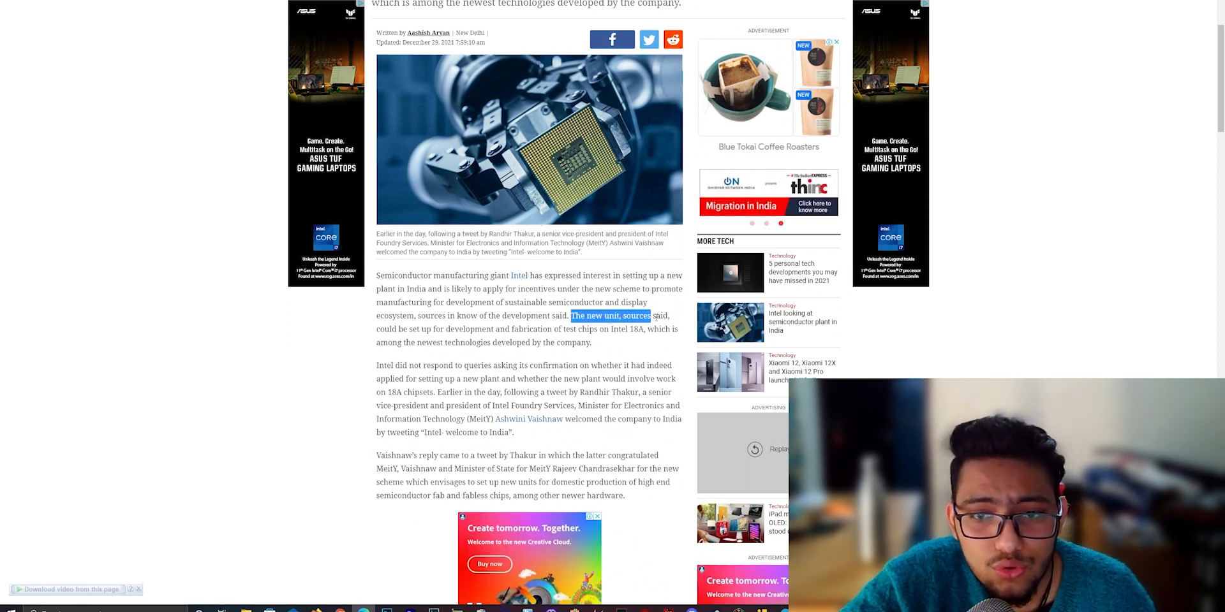
{"action": "left_click_drag", "start_coordinate": [651, 316], "coordinate": [507, 329]}
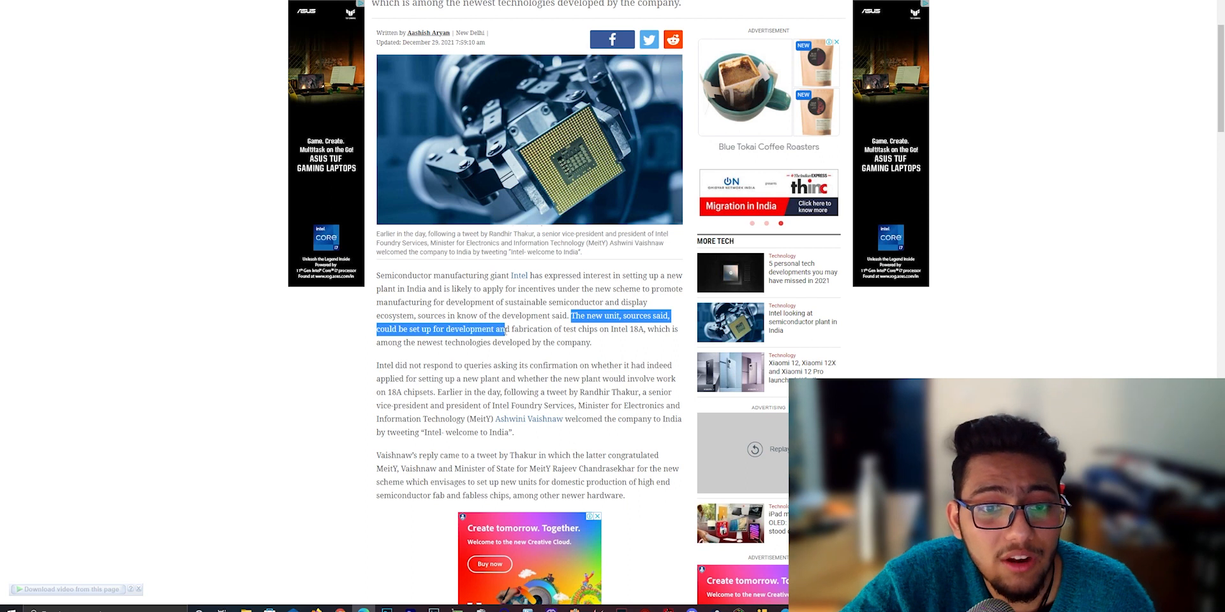
{"action": "left_click_drag", "start_coordinate": [509, 329], "coordinate": [633, 330]}
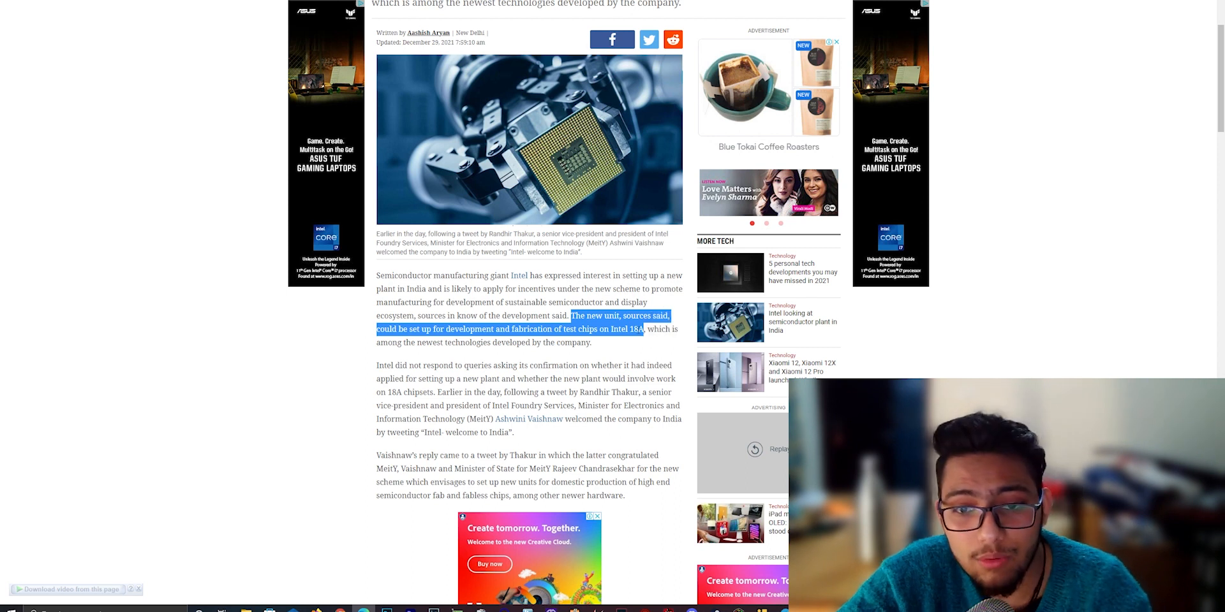
{"action": "left_click", "coordinate": [1008, 112]}
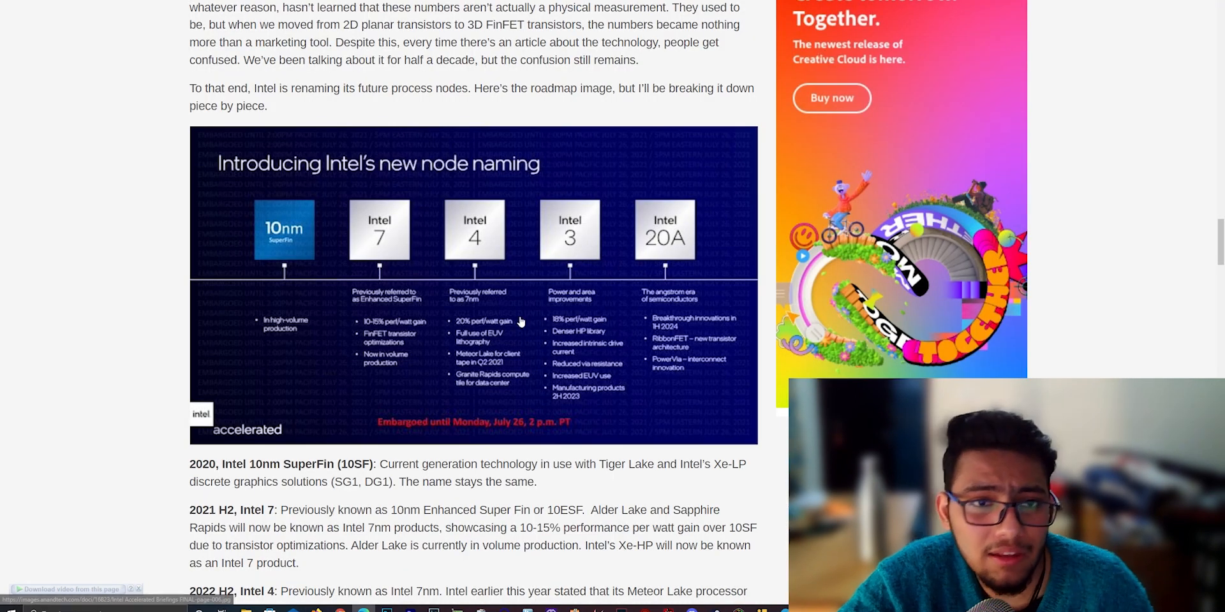
Scroll below the node naming slide to the Intel 7 and Intel 4 descriptions
{"action": "scroll", "scroll_direction": "down", "scroll_amount": 3}
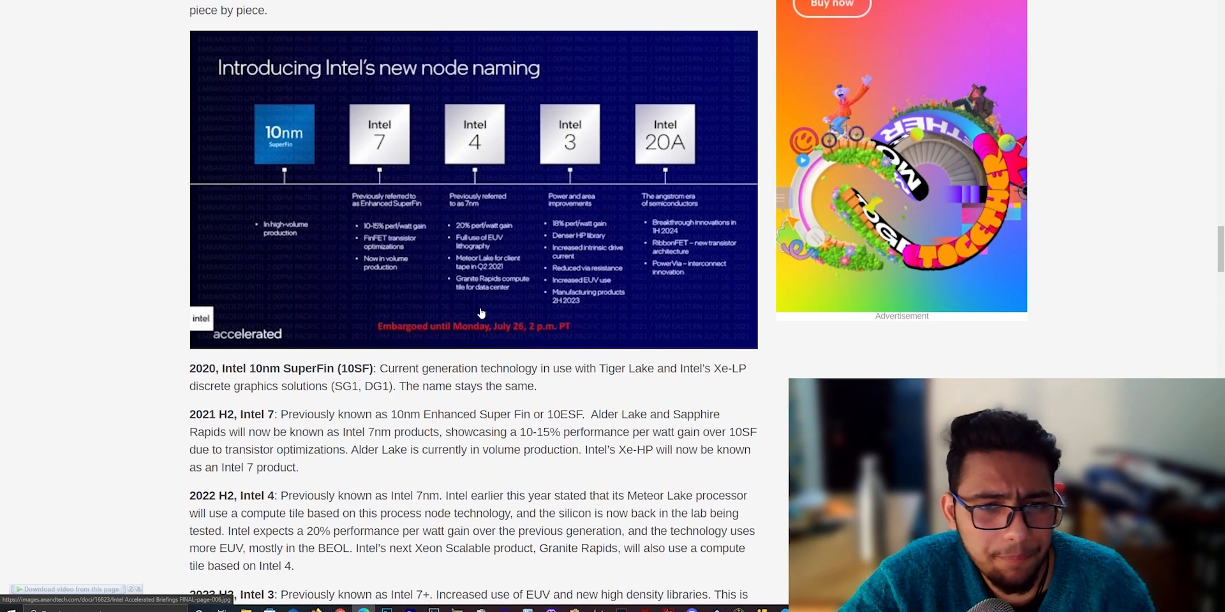
{"action": "mouse_move", "coordinate": [382, 228]}
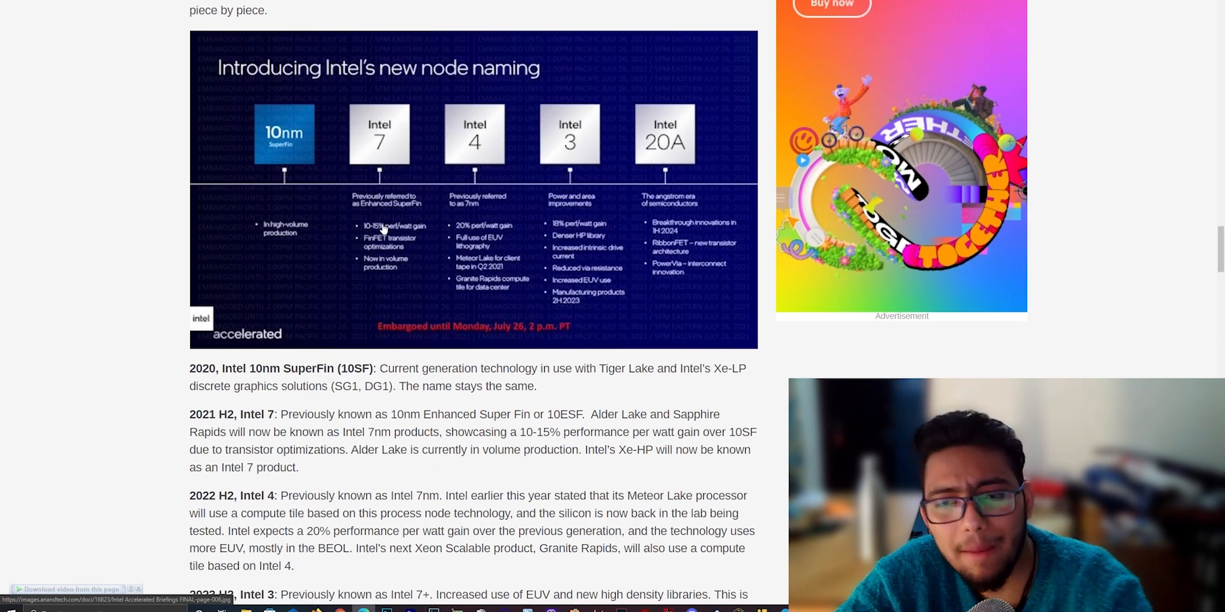
{"action": "mouse_move", "coordinate": [312, 147]}
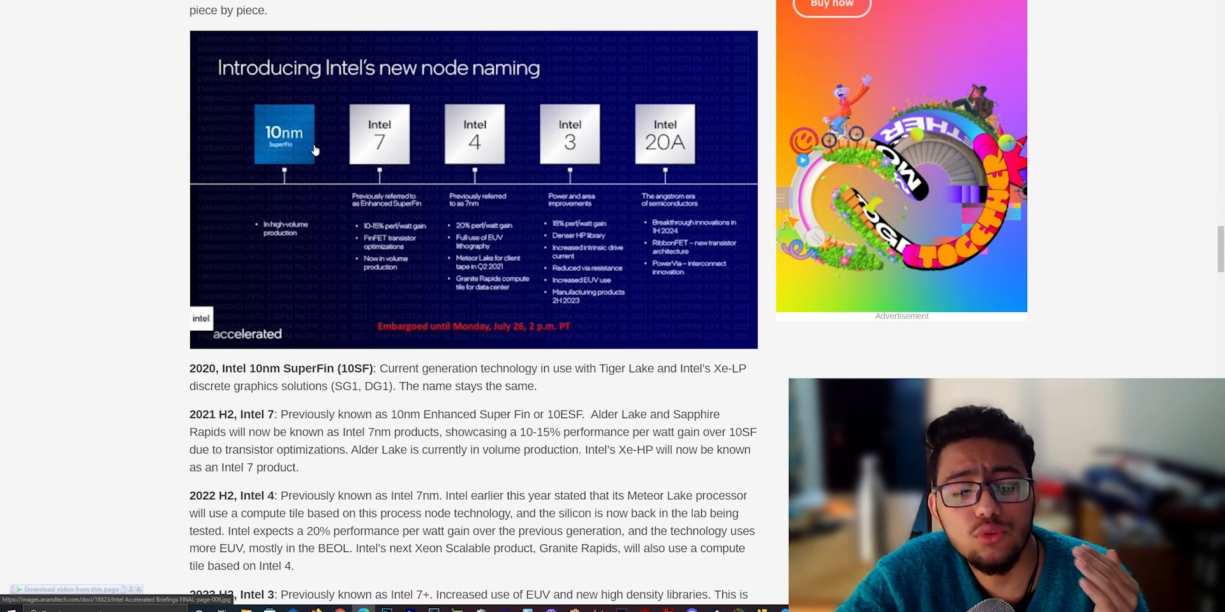
{"action": "mouse_move", "coordinate": [347, 162]}
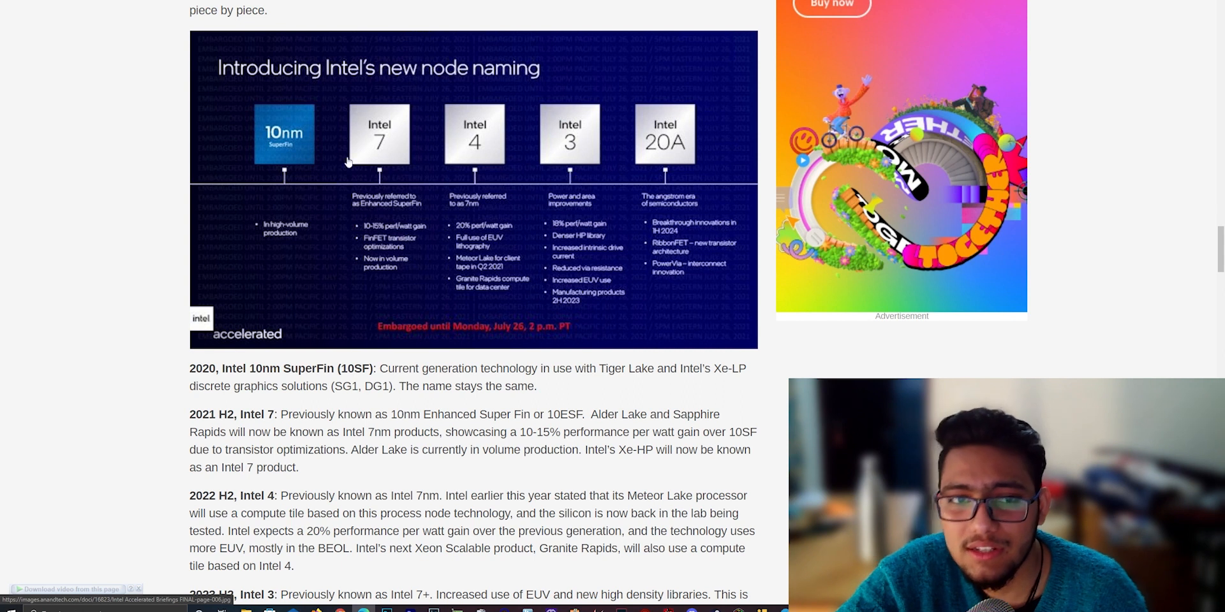
{"action": "mouse_move", "coordinate": [136, 187]}
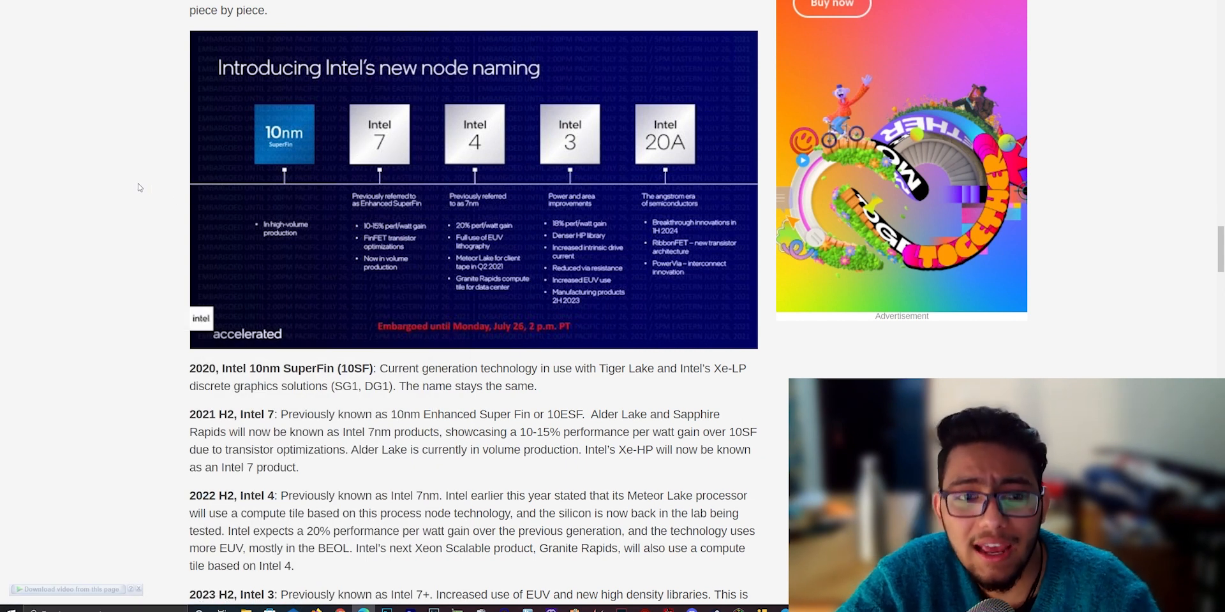
{"action": "mouse_move", "coordinate": [215, 190]}
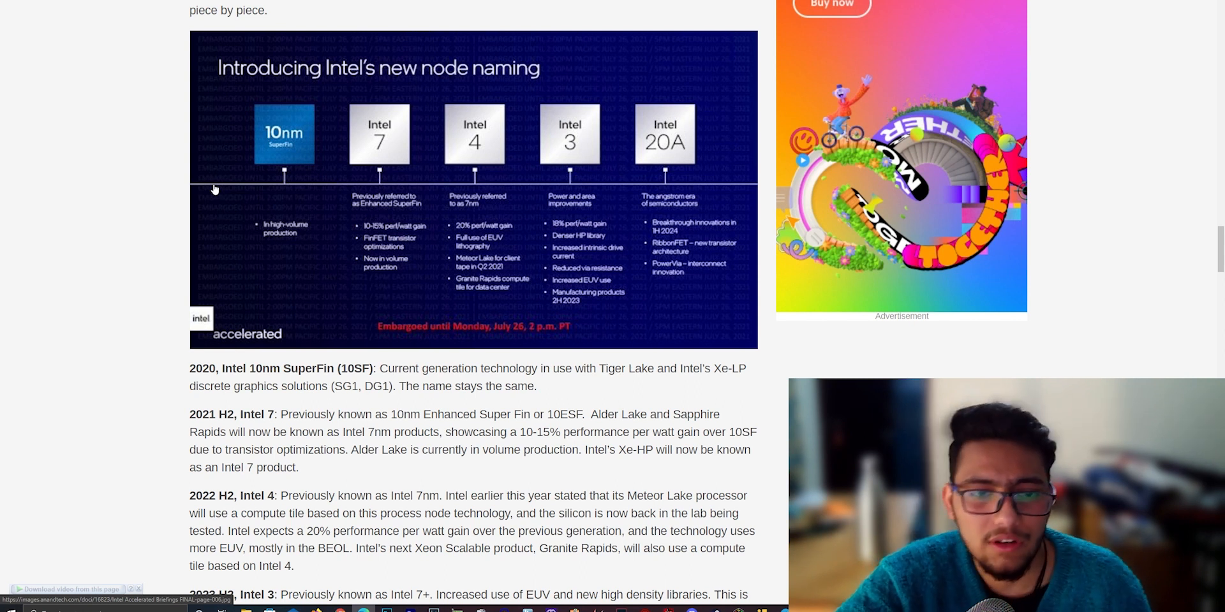
{"action": "mouse_move", "coordinate": [482, 100]}
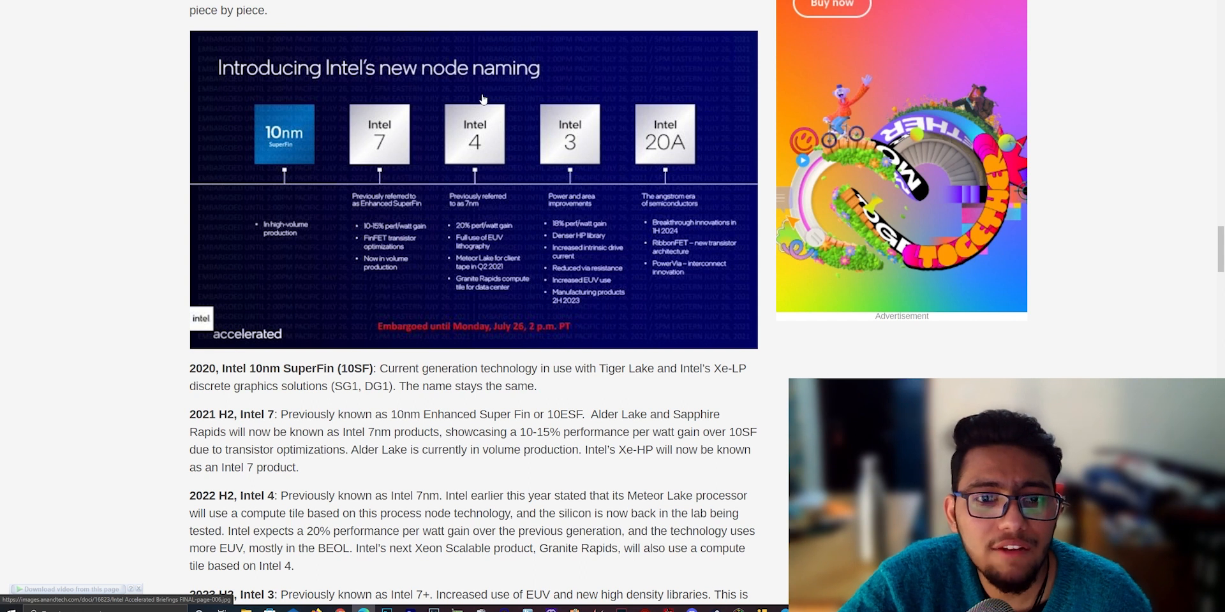
{"action": "mouse_move", "coordinate": [483, 210]}
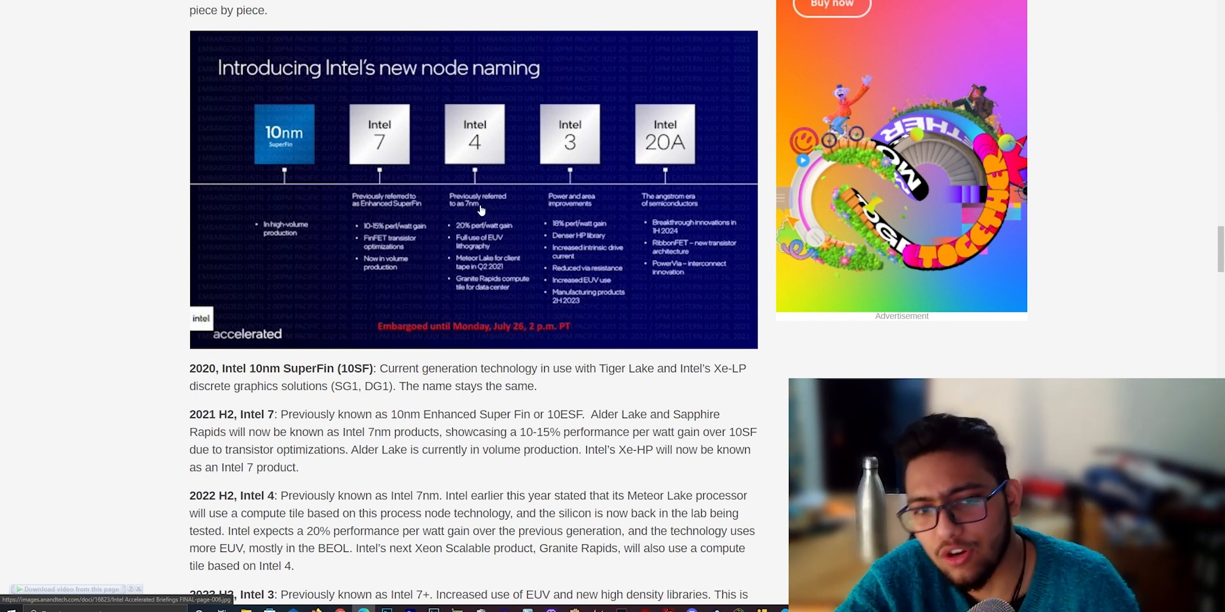
{"action": "mouse_move", "coordinate": [463, 126]}
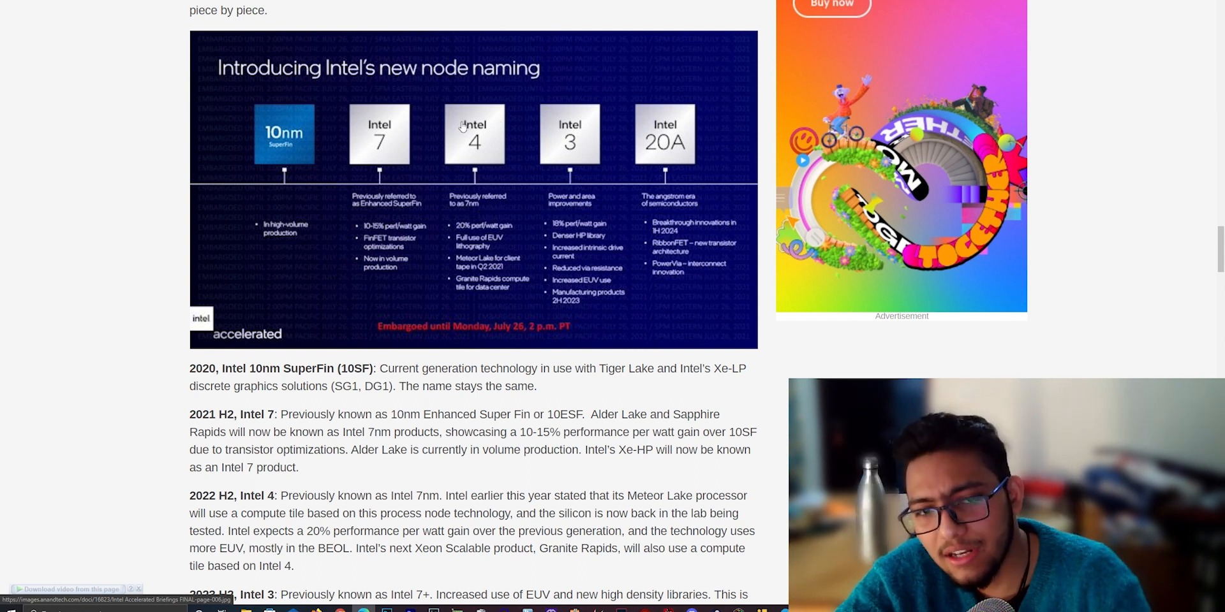
{"action": "mouse_move", "coordinate": [559, 164]}
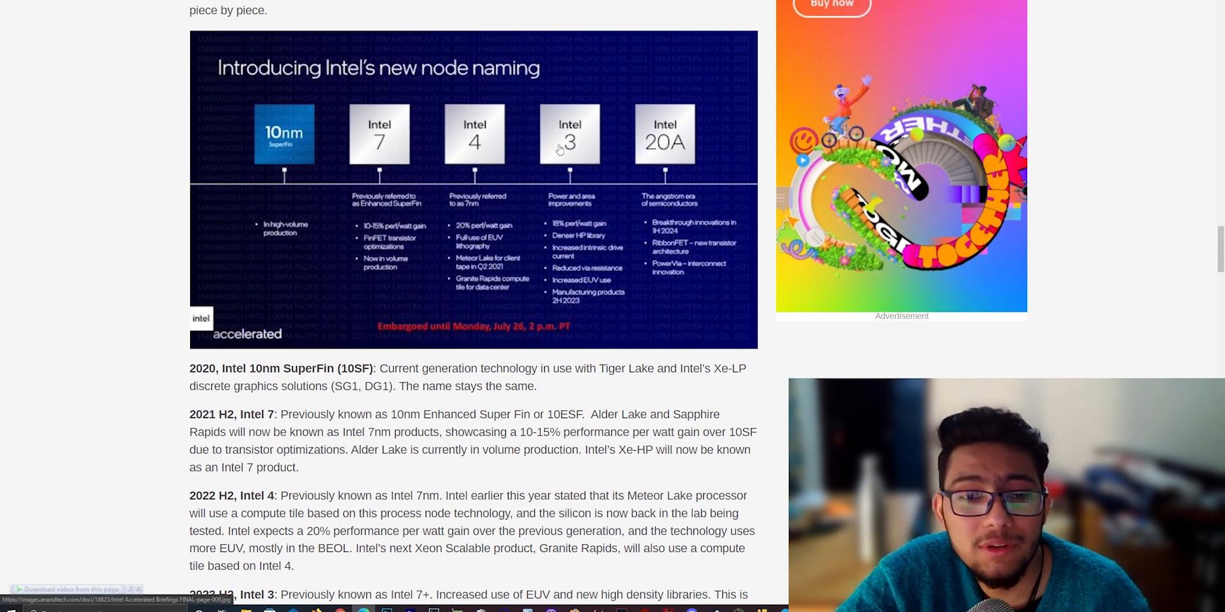
{"action": "mouse_move", "coordinate": [578, 148]}
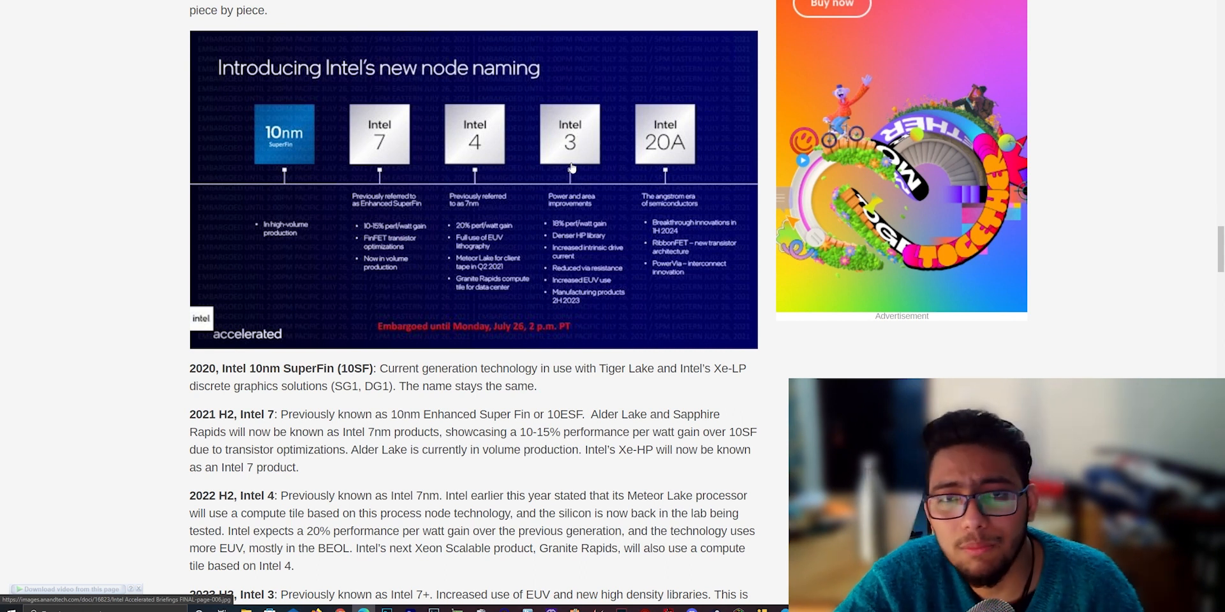
{"action": "mouse_move", "coordinate": [690, 113]}
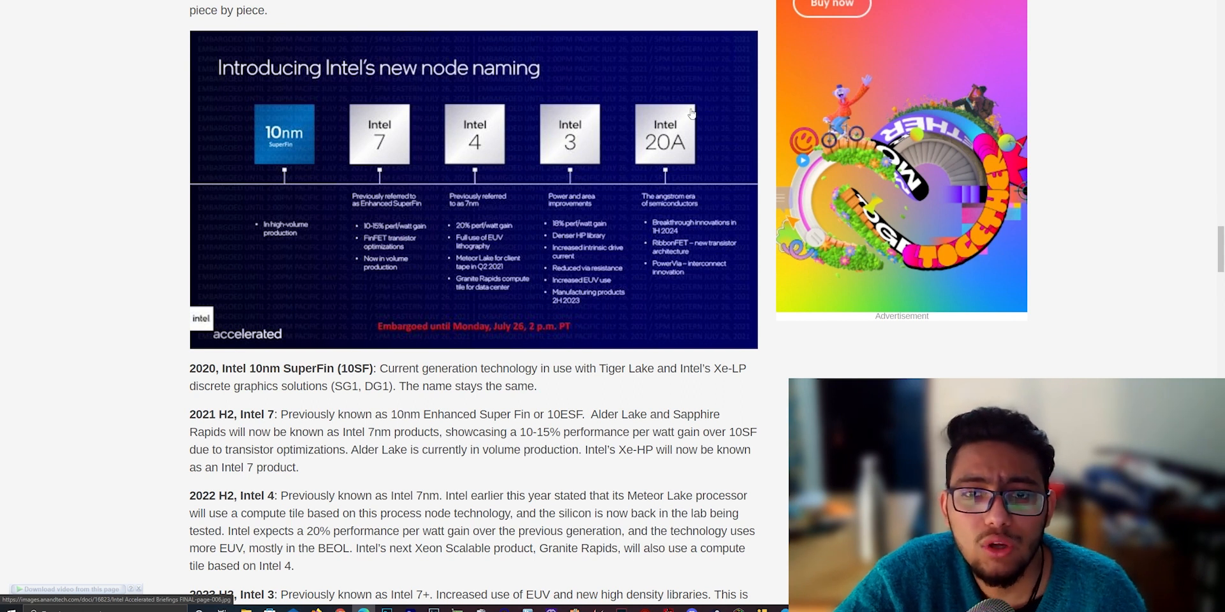
{"action": "mouse_move", "coordinate": [650, 147]}
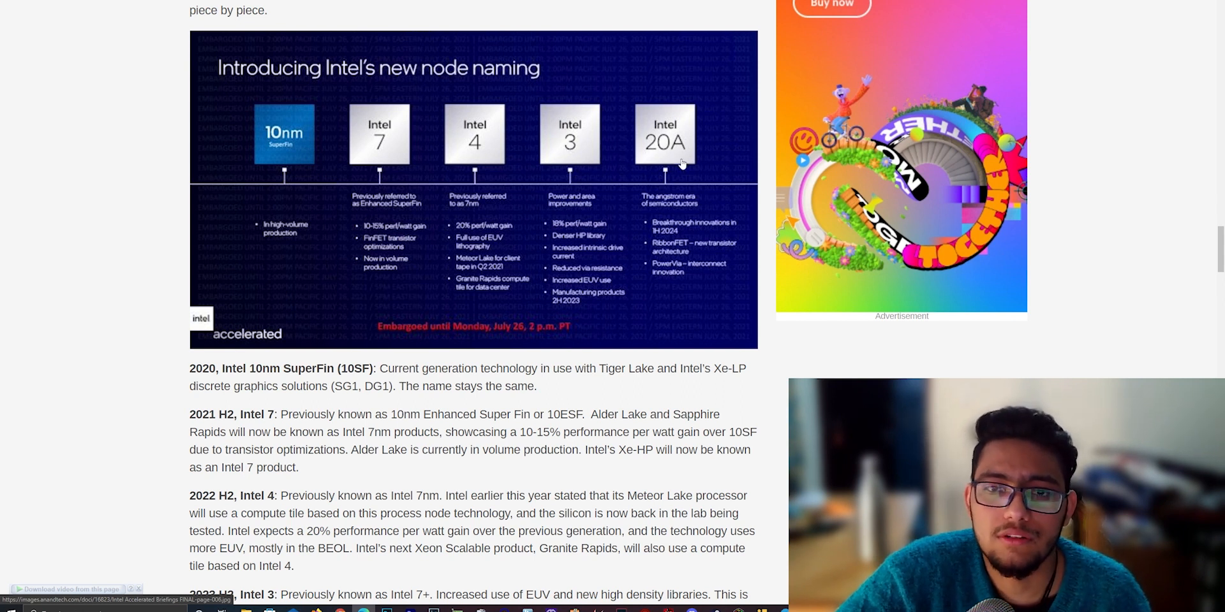
{"action": "mouse_move", "coordinate": [665, 125]}
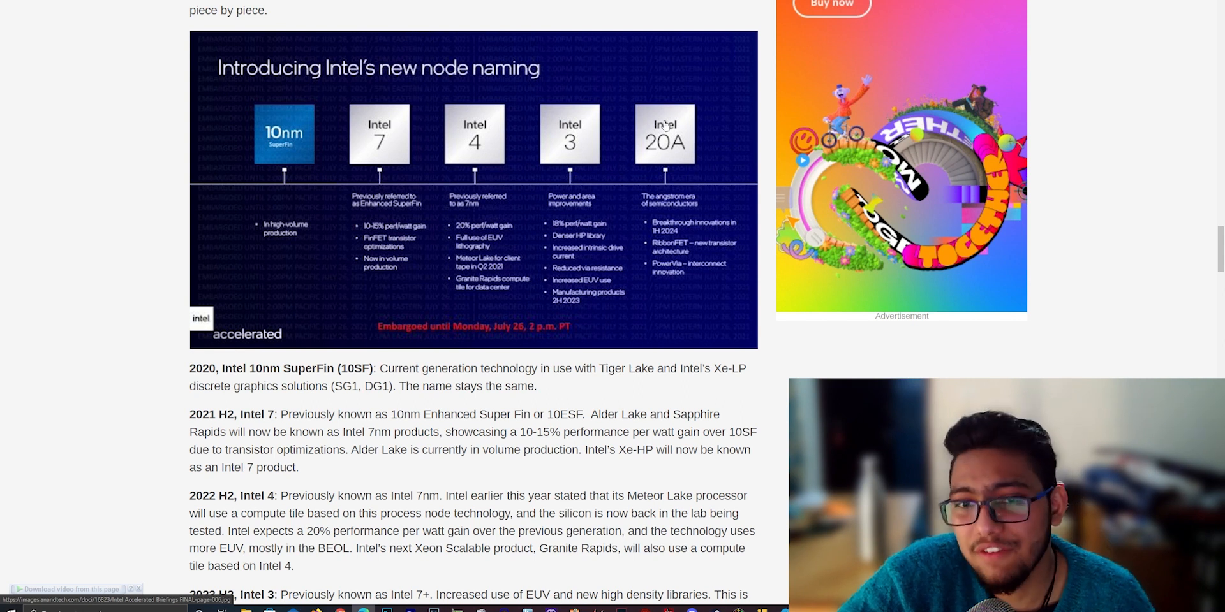
{"action": "mouse_move", "coordinate": [811, 138]}
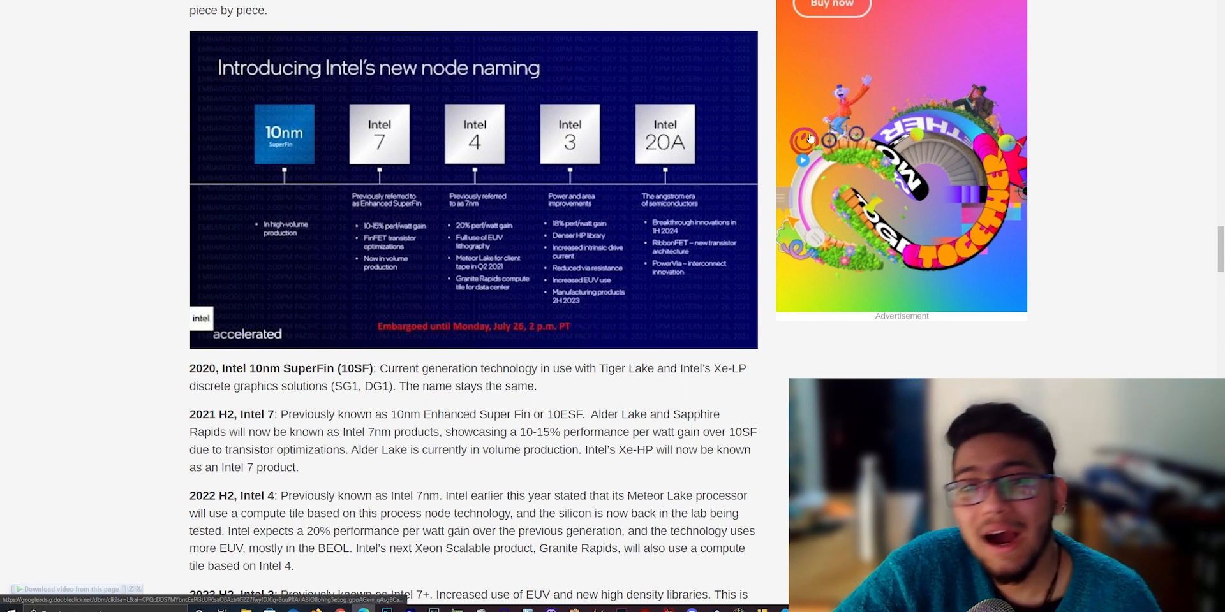
Briefly highlight the '2025, Intel 18A… Not listed on the diagram above' opening, then release it
{"action": "scroll", "scroll_direction": "down", "scroll_amount": 3}
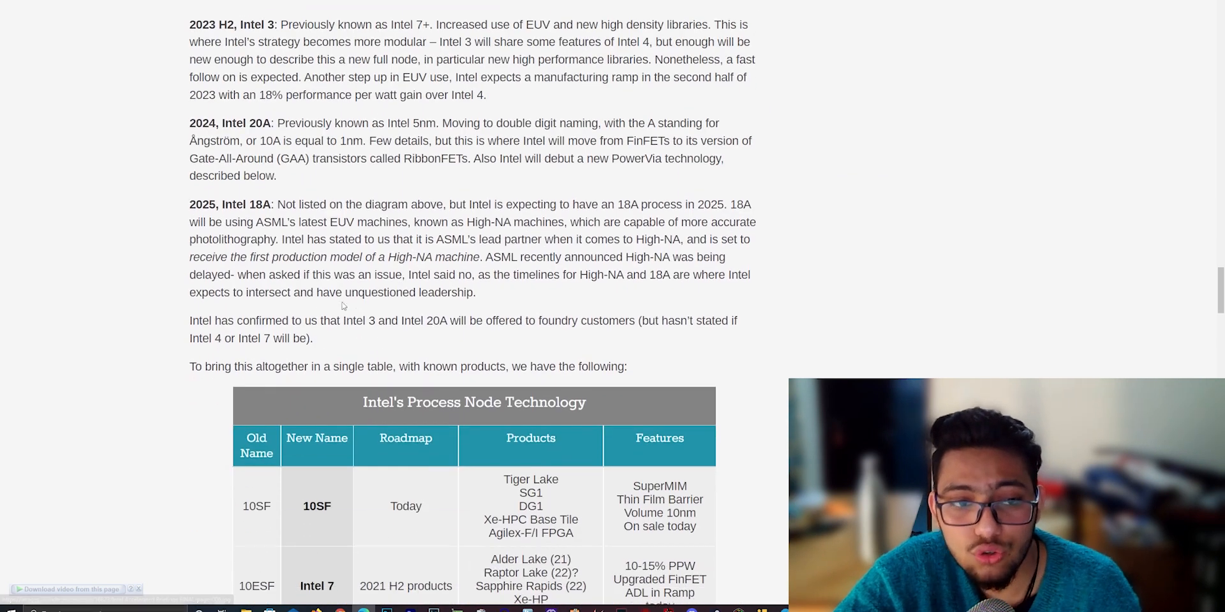
{"action": "scroll", "scroll_direction": "up", "scroll_amount": 3}
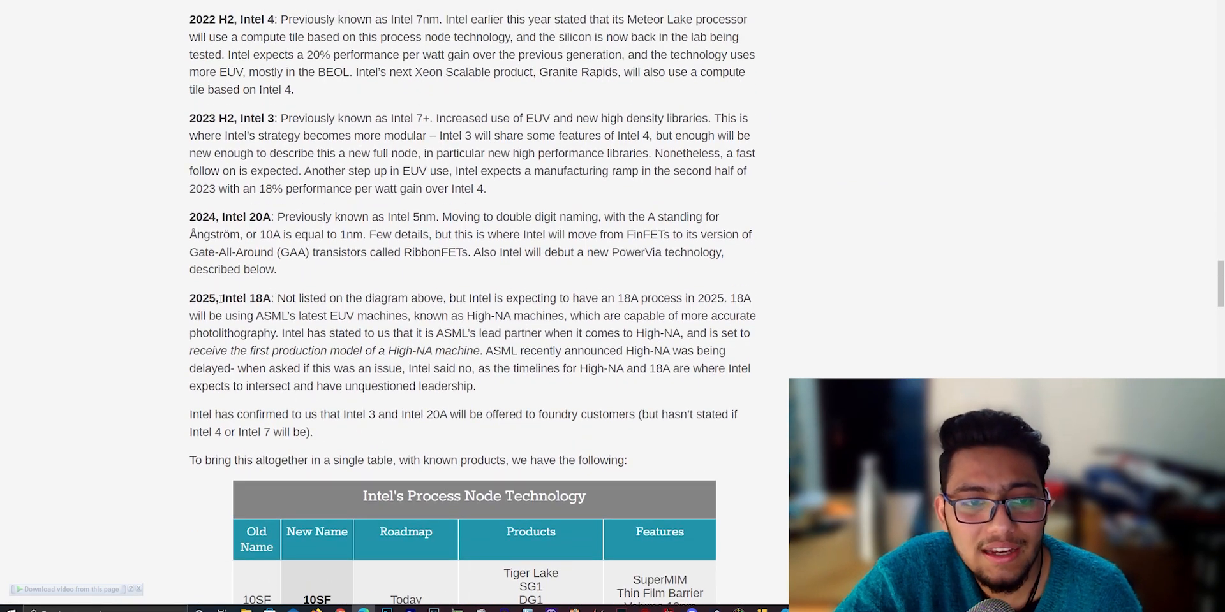
{"action": "double_click", "coordinate": [230, 298]}
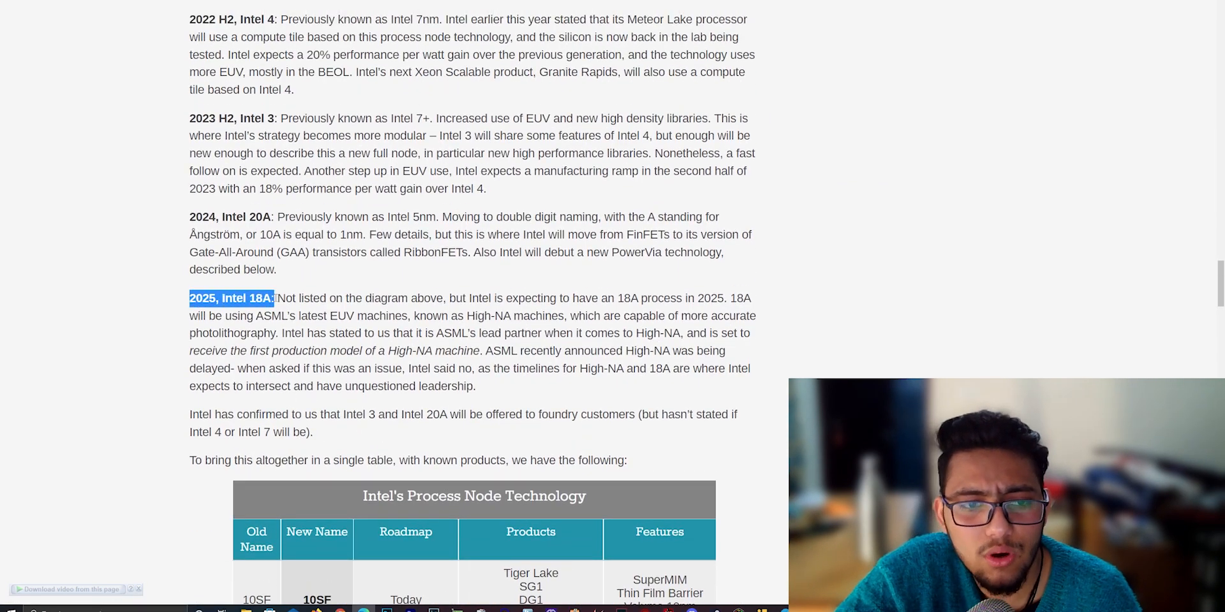
{"action": "left_click_drag", "start_coordinate": [274, 298], "coordinate": [446, 297]}
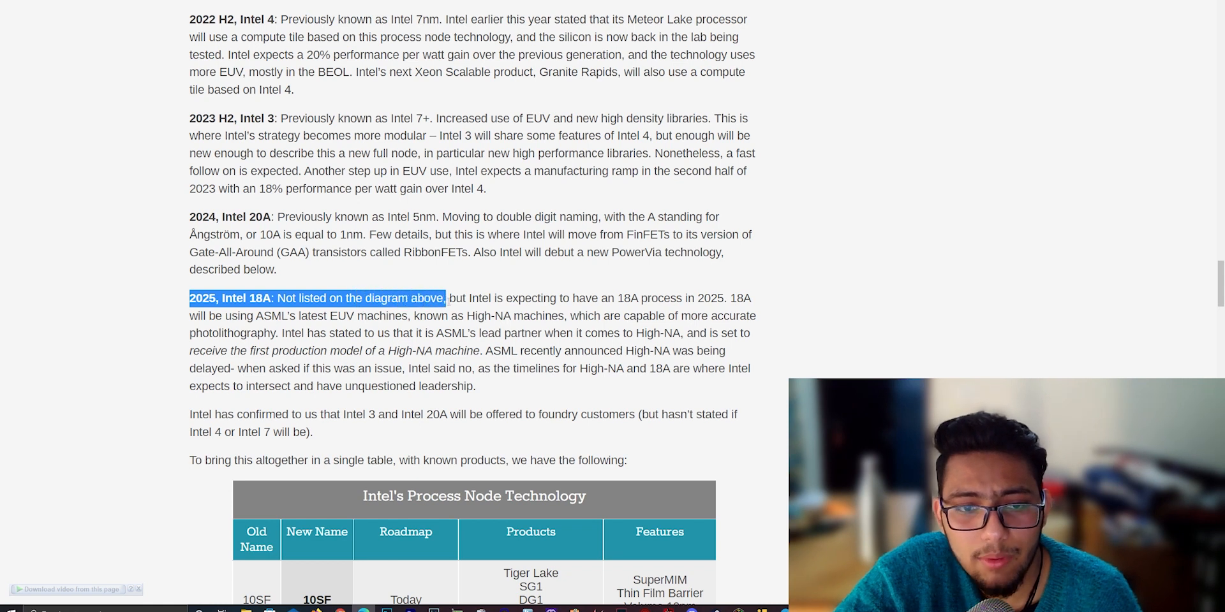
{"action": "left_click_drag", "start_coordinate": [445, 298], "coordinate": [630, 298]}
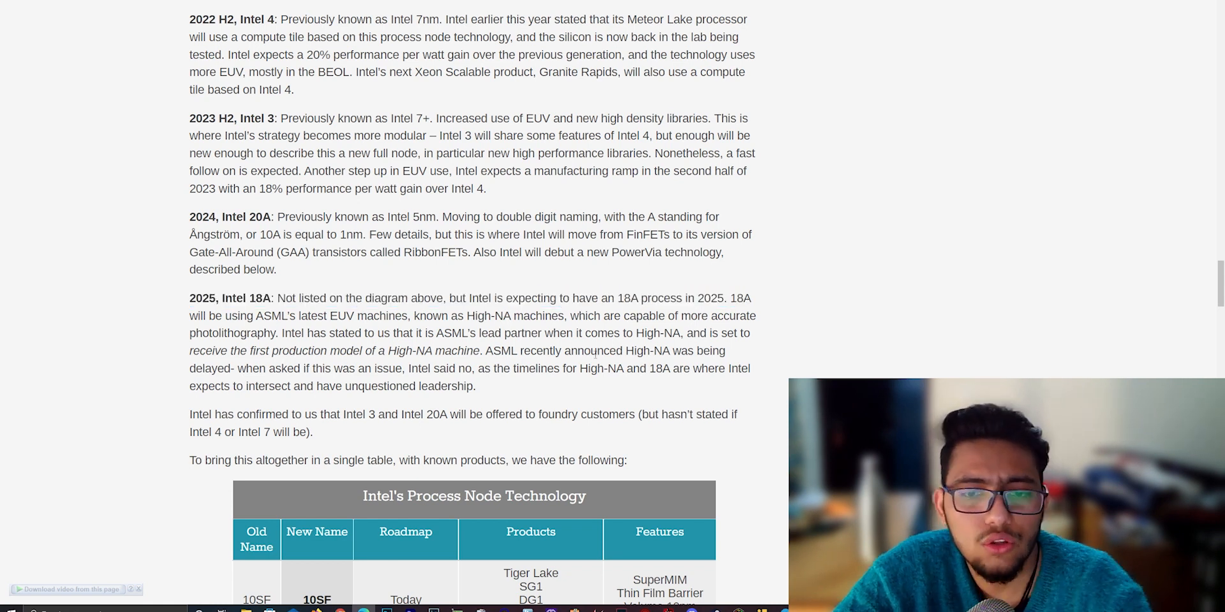
{"action": "scroll", "scroll_direction": "up", "scroll_amount": 3}
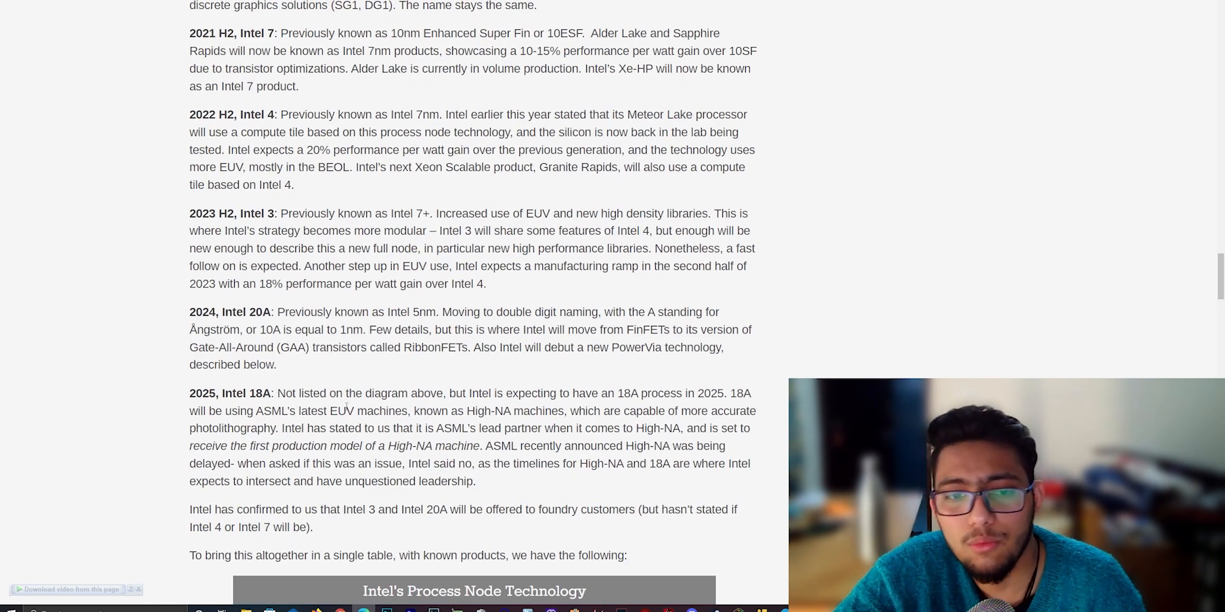
{"action": "scroll", "scroll_direction": "up", "scroll_amount": 3}
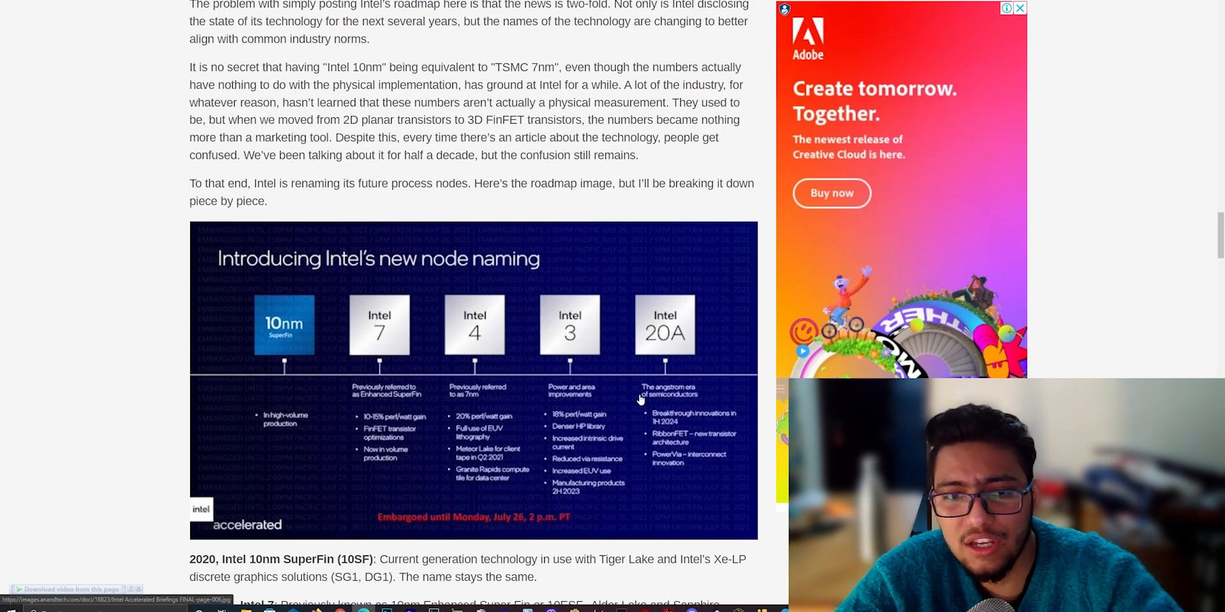
Keep the node-renaming slide in view with the 10SF and Intel 7 descriptions beneath
{"action": "scroll", "scroll_direction": "down", "scroll_amount": 3}
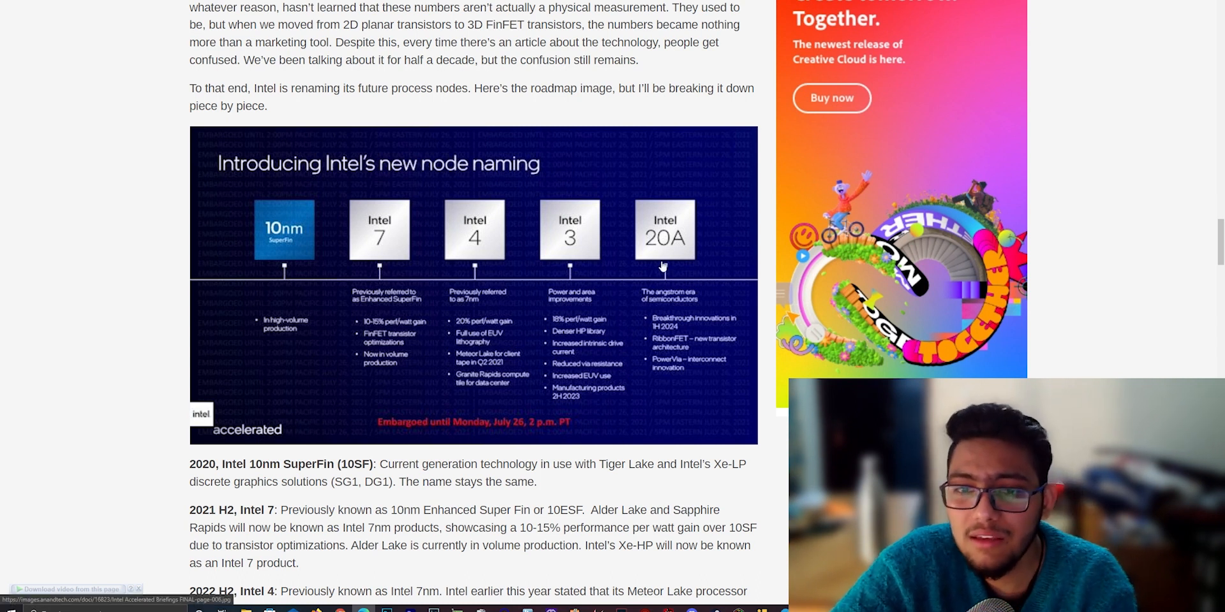
{"action": "mouse_move", "coordinate": [671, 242]}
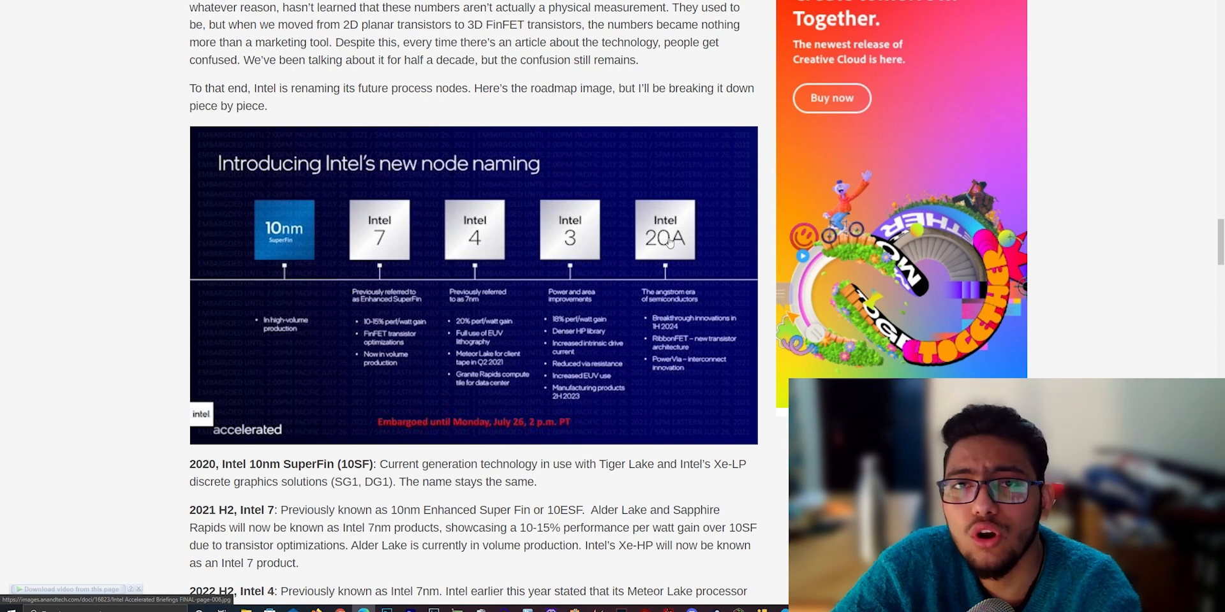
{"action": "mouse_move", "coordinate": [669, 268]}
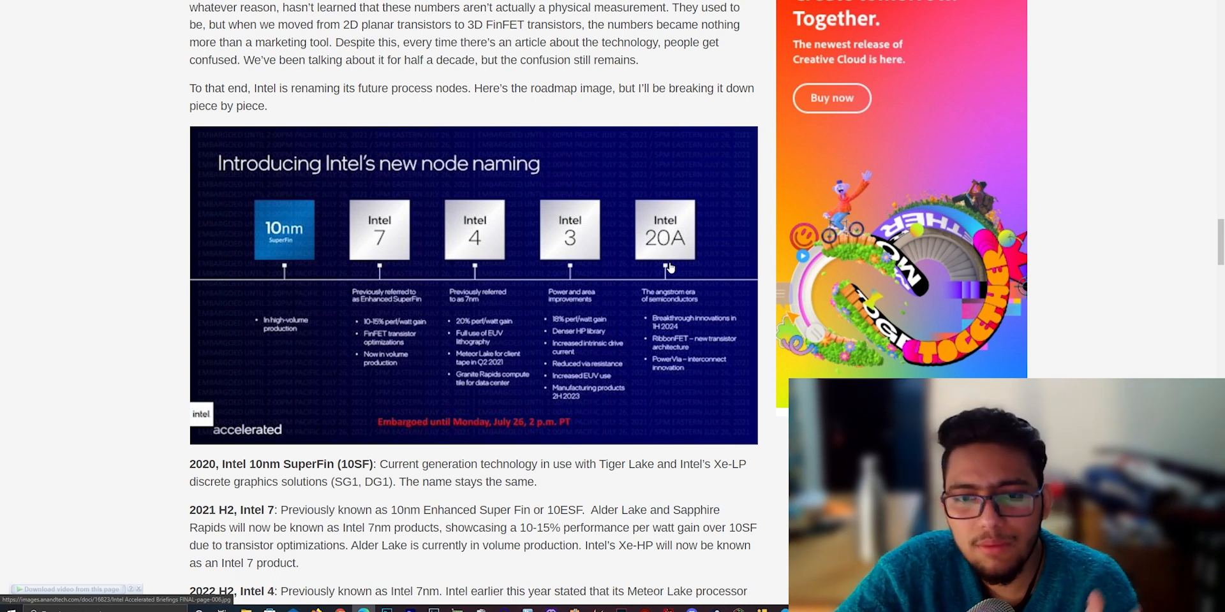
{"action": "mouse_move", "coordinate": [596, 357]}
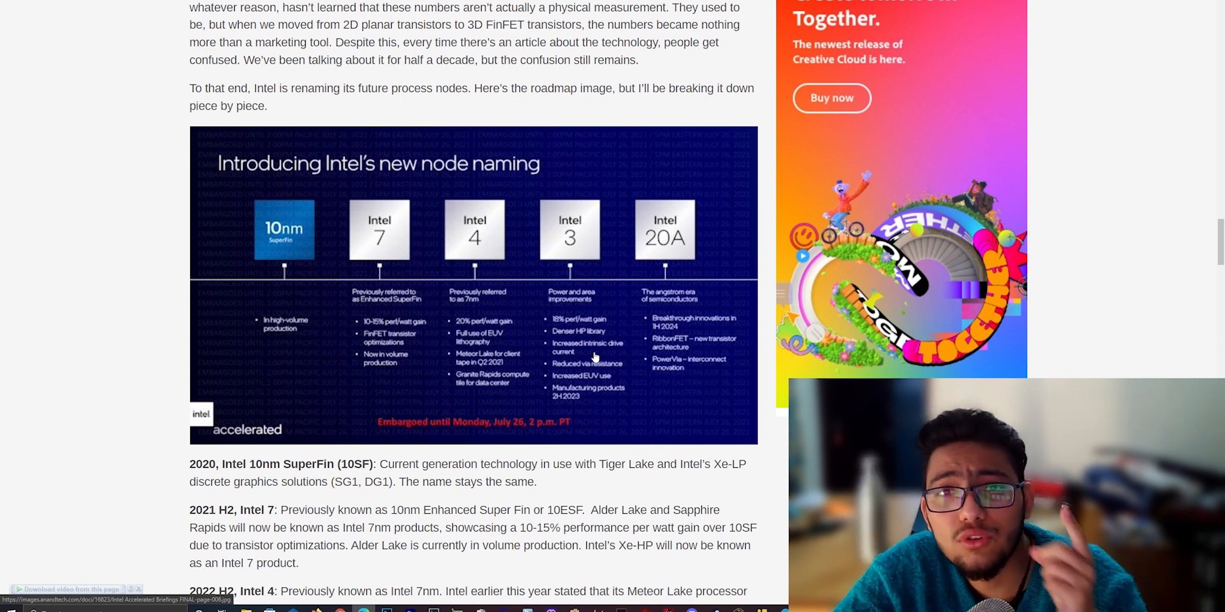
Skim up to the article title and timeline chart, then down to Ann Kelleher's passage
{"action": "scroll", "scroll_direction": "up", "scroll_amount": 3}
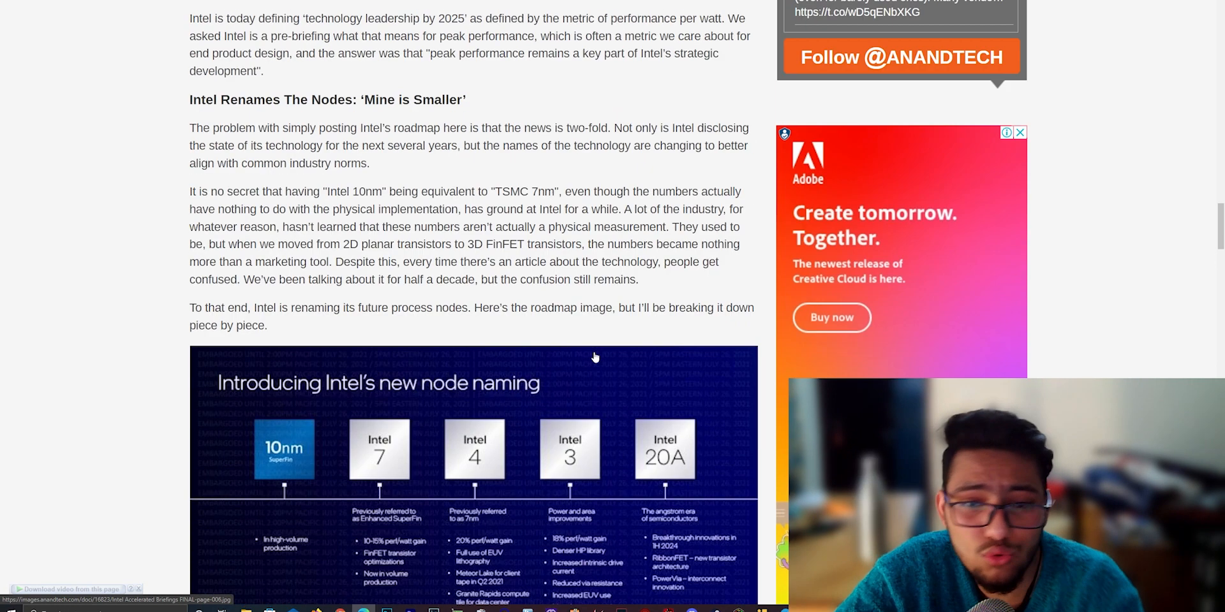
{"action": "scroll", "scroll_direction": "up", "scroll_amount": 3}
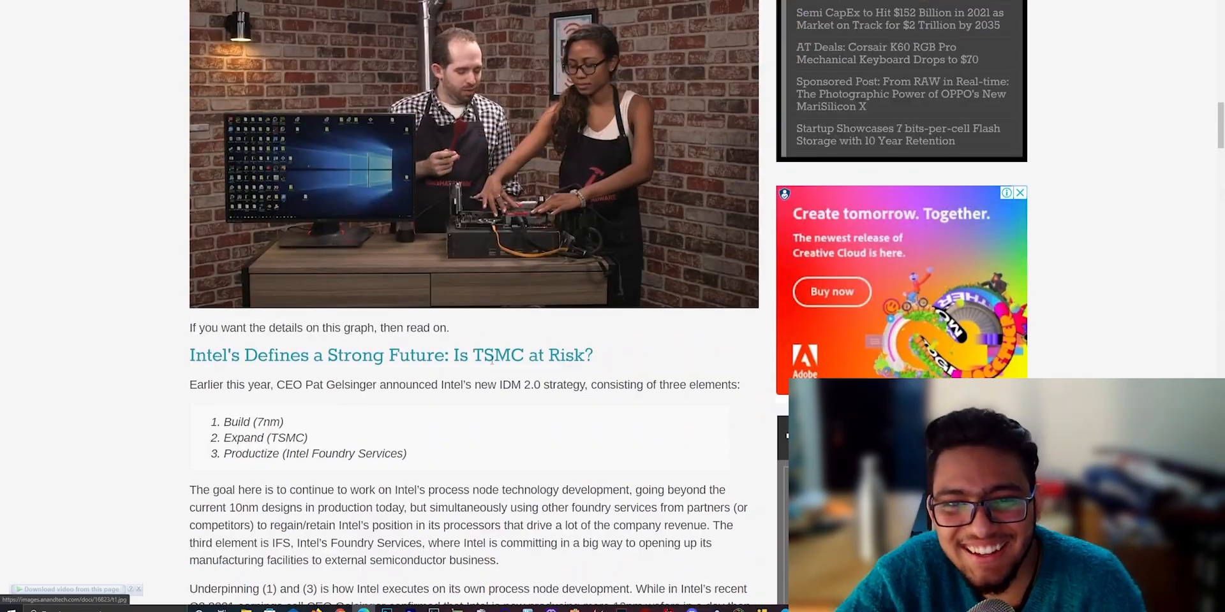
{"action": "scroll", "scroll_direction": "down", "scroll_amount": 3}
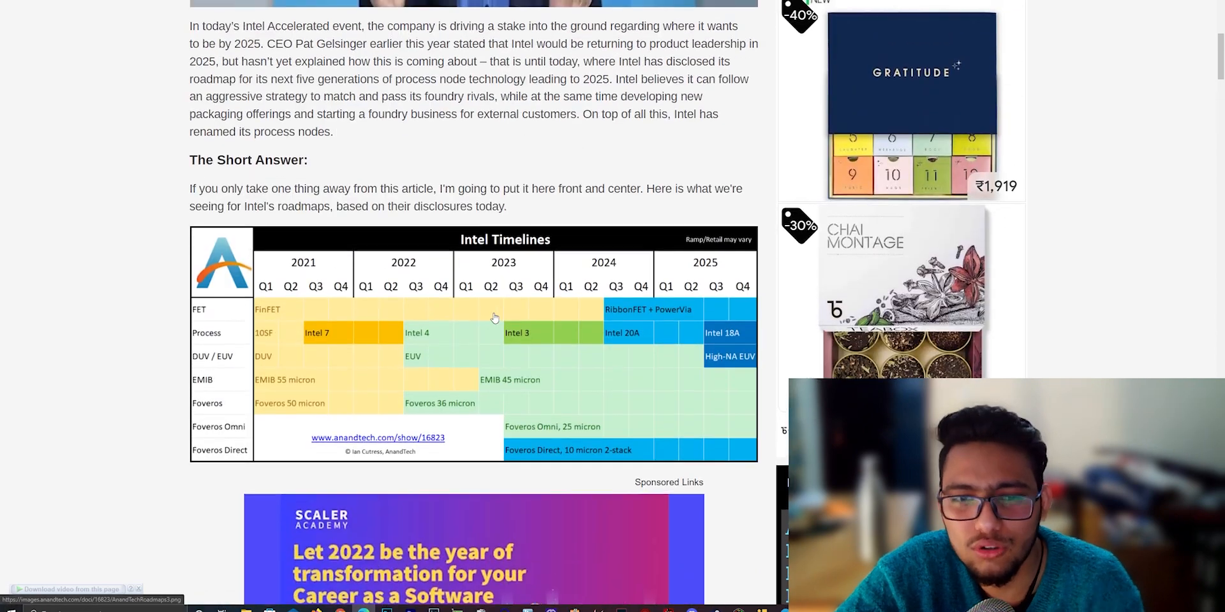
{"action": "scroll", "scroll_direction": "up", "scroll_amount": 3}
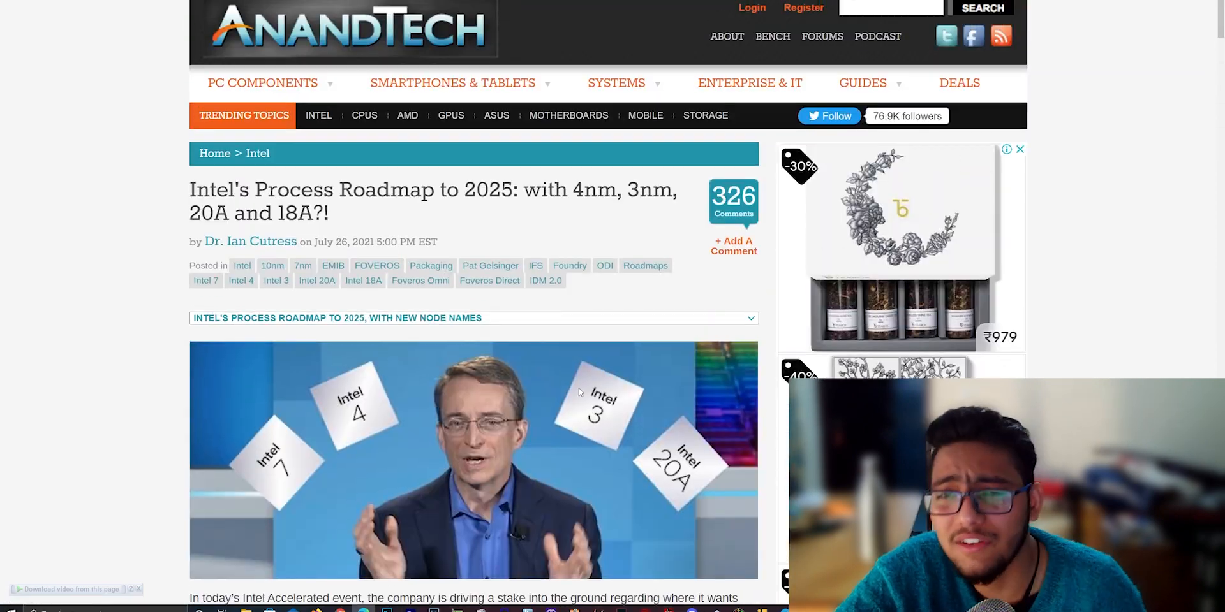
{"action": "scroll", "scroll_direction": "down", "scroll_amount": 3}
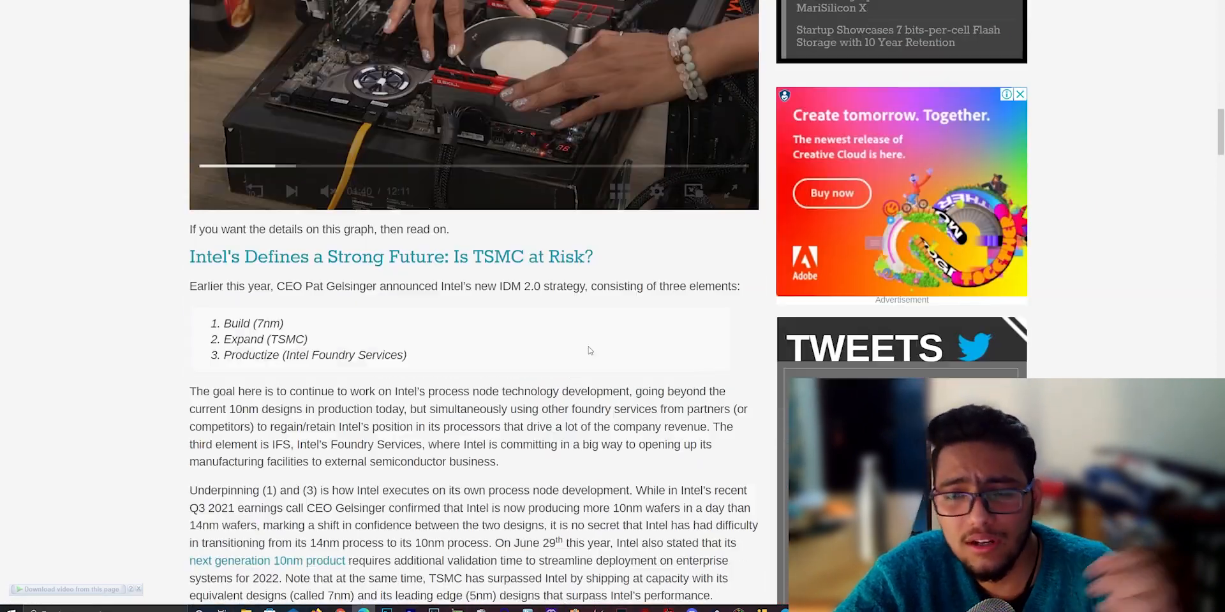
{"action": "scroll", "scroll_direction": "down", "scroll_amount": 3}
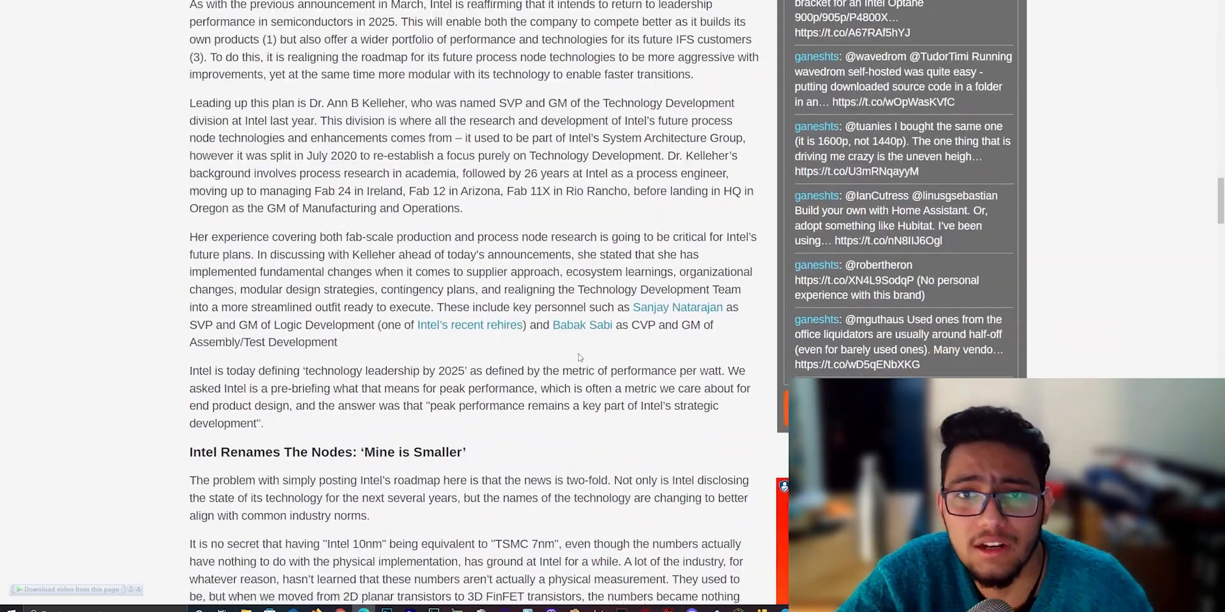